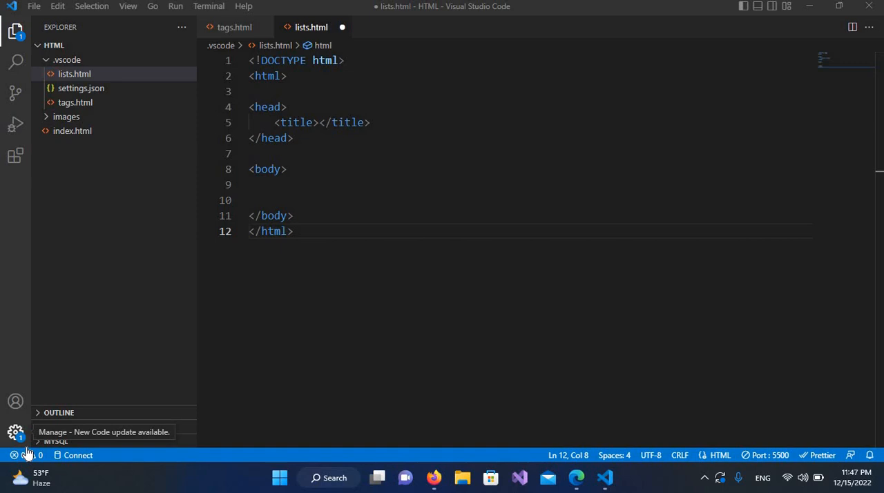
mouse_move(182, 157)
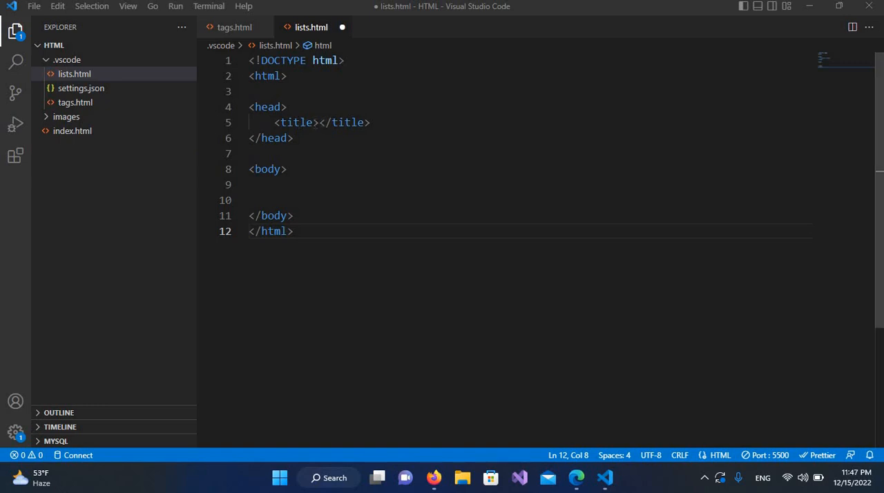
Step: Give the lists.html page the title 'Horizontal rule'
left_click(321, 122)
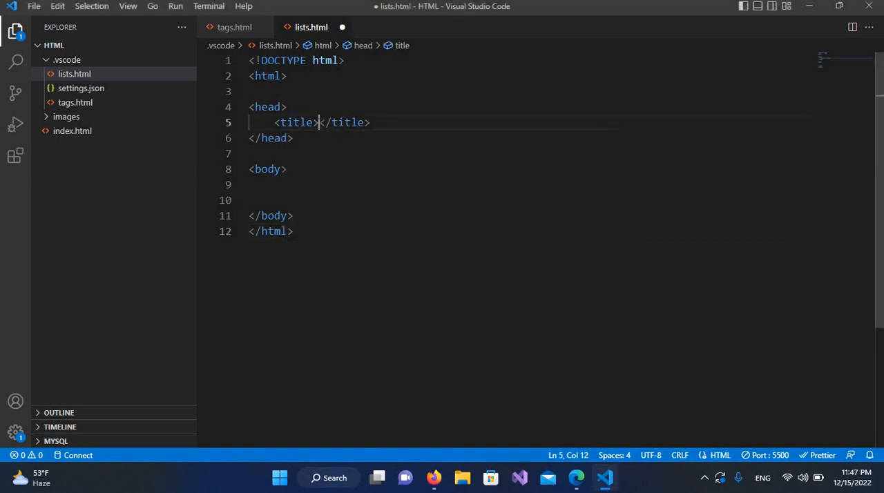
type("Horizontal rule")
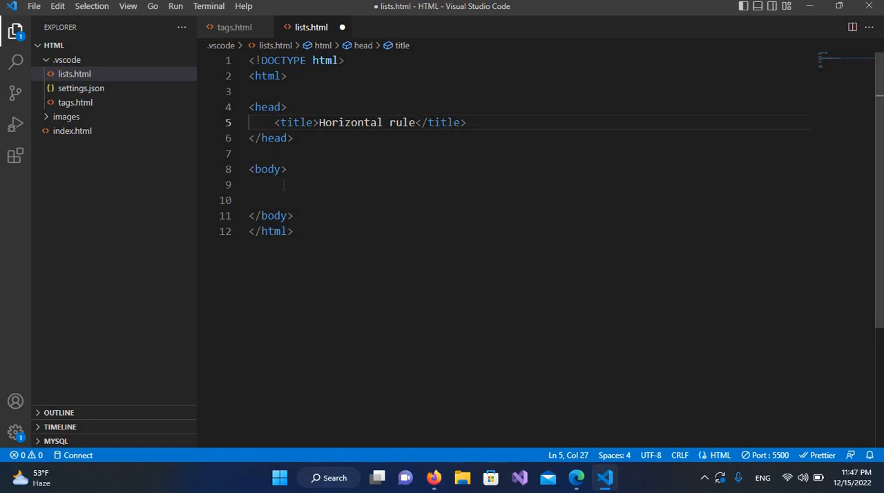
mouse_move(233, 28)
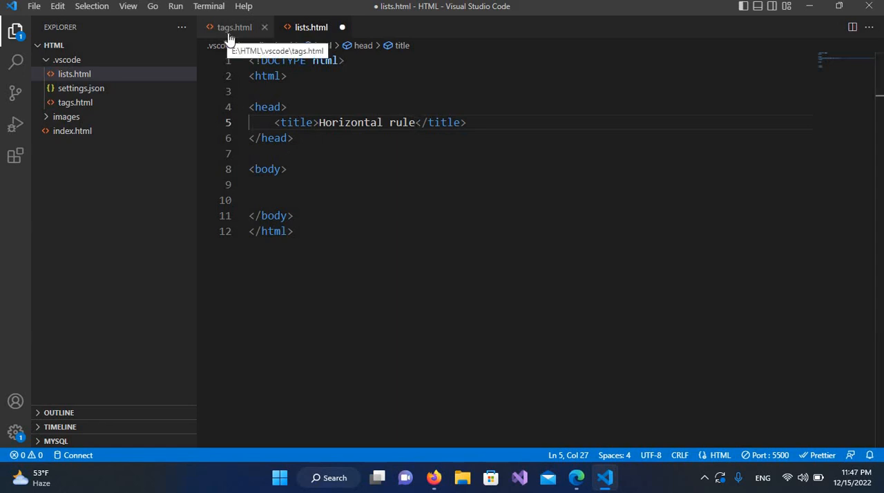
Step: Copy the Hello World body content from tags.html into lists.html and save
left_click(233, 28)
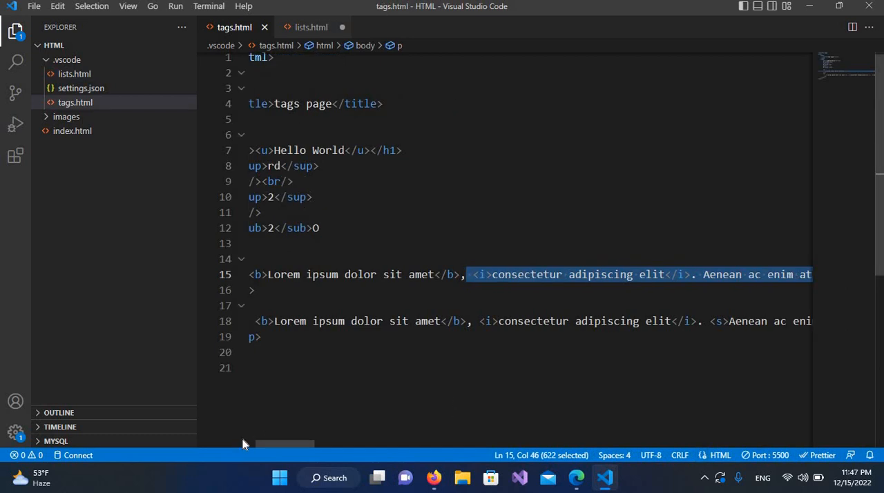
mouse_move(242, 445)
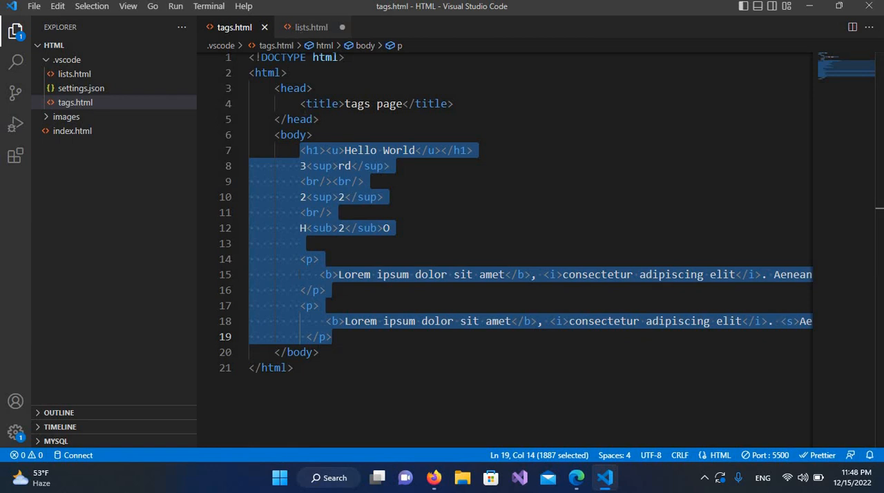
left_click(311, 27)
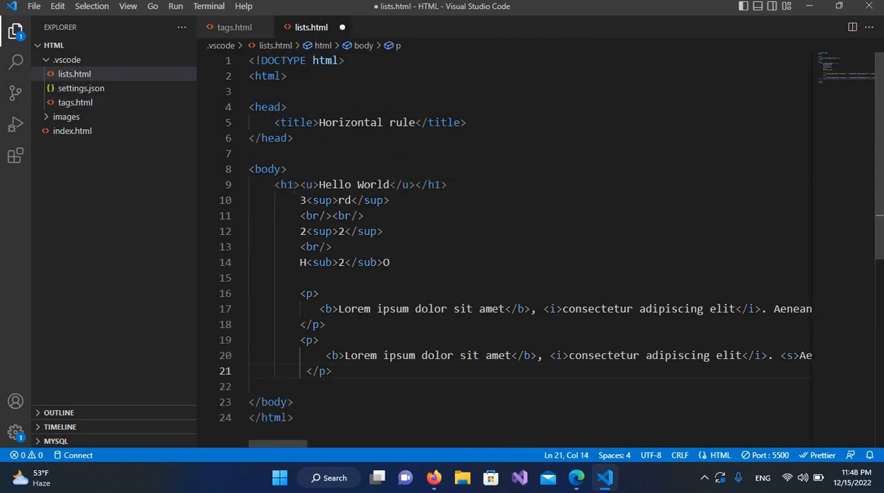
key("ctrl+s")
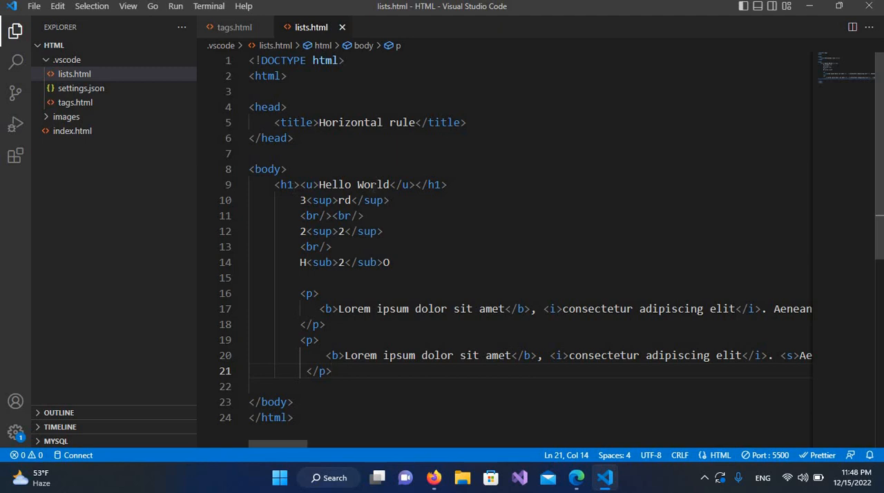
mouse_move(576, 478)
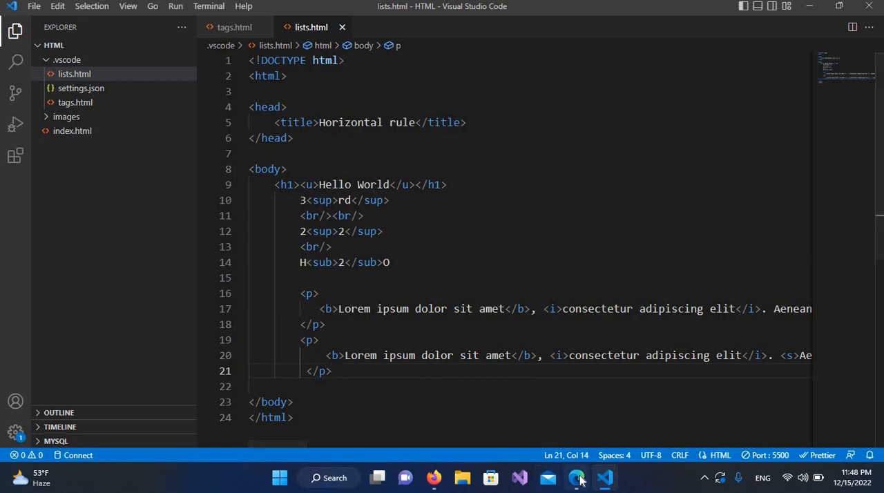
Step: View the rendered lists.html page with Hello World and the lorem paragraphs in Edge
left_click(575, 478)
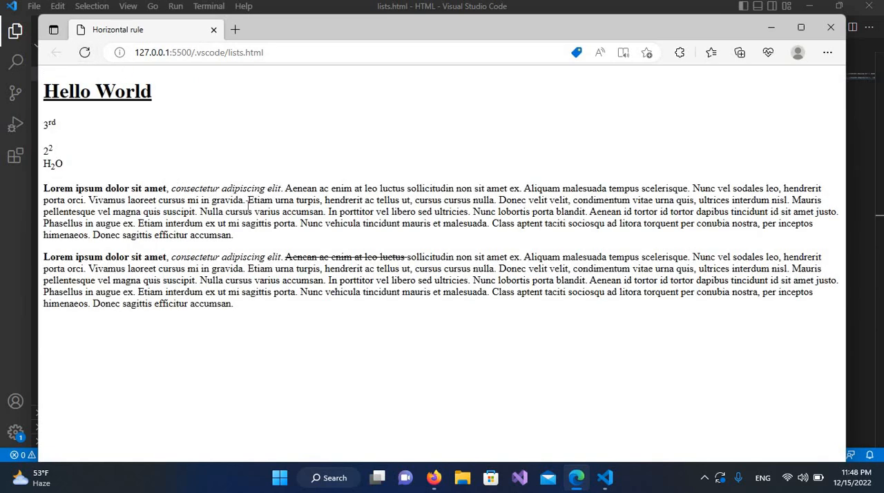
mouse_move(136, 145)
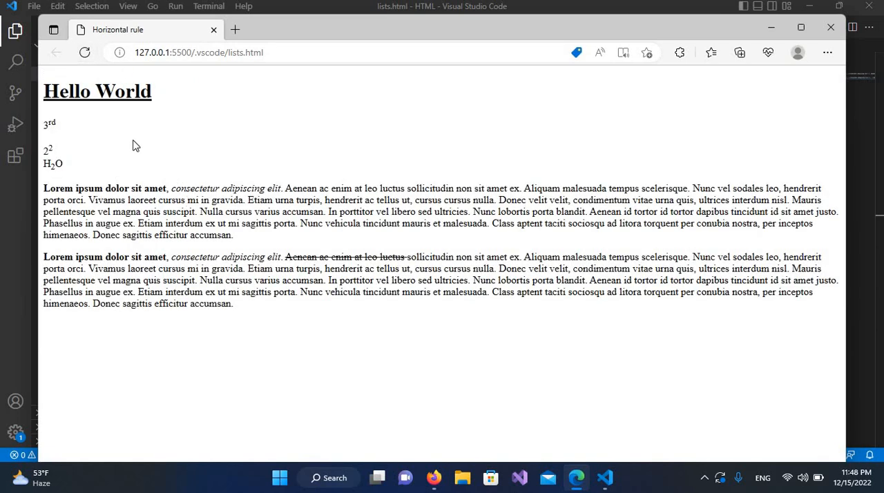
mouse_move(306, 185)
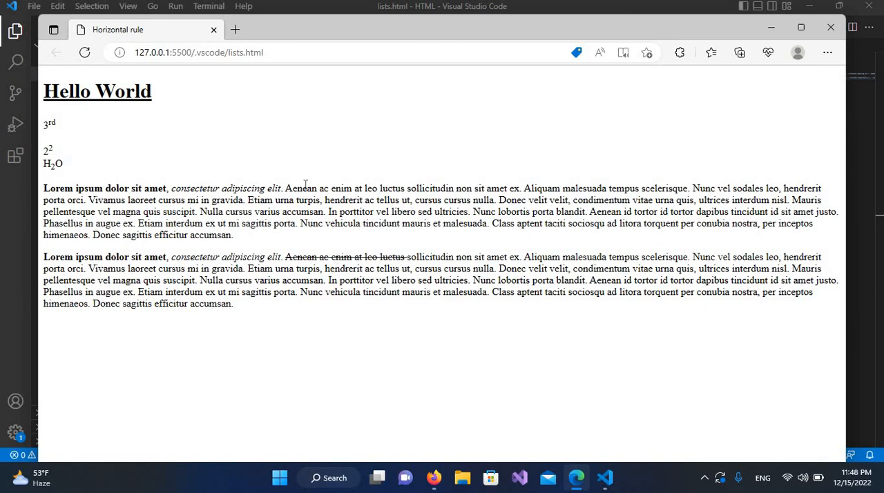
mouse_move(405, 318)
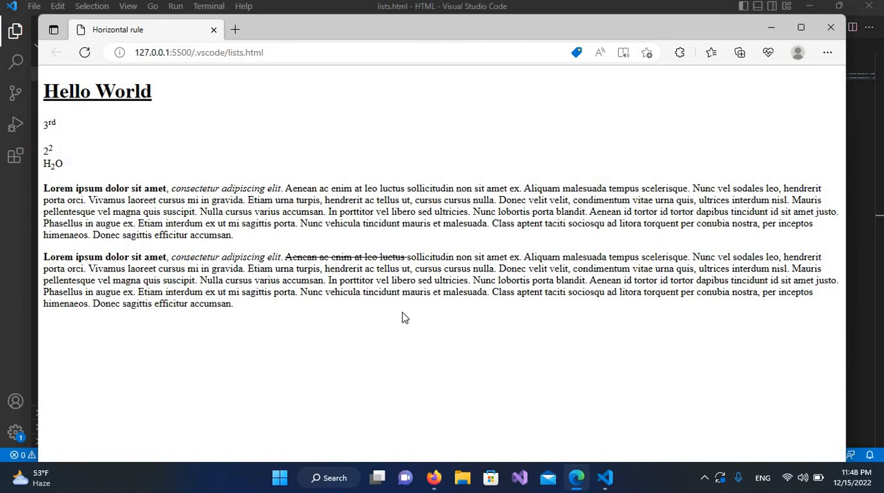
mouse_move(199, 127)
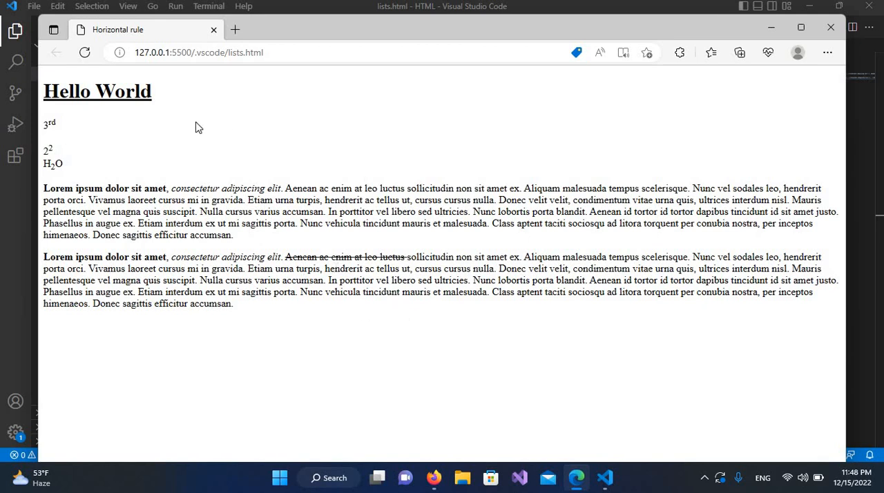
mouse_move(158, 102)
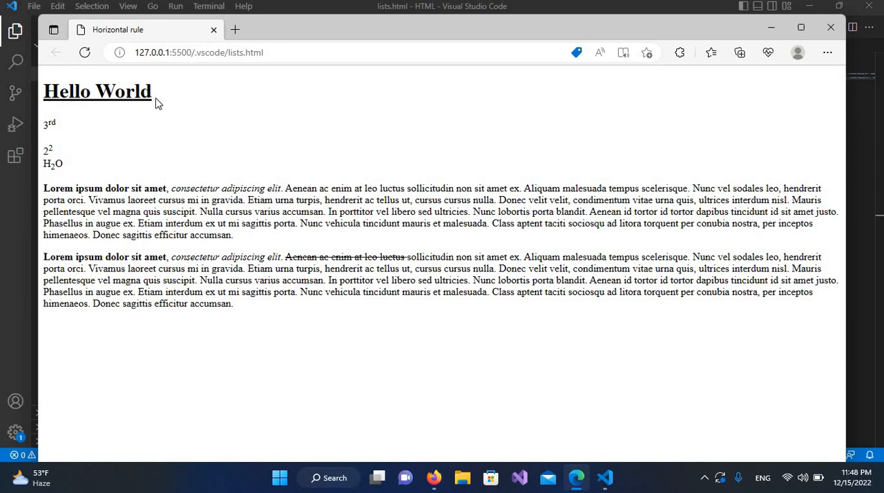
mouse_move(141, 99)
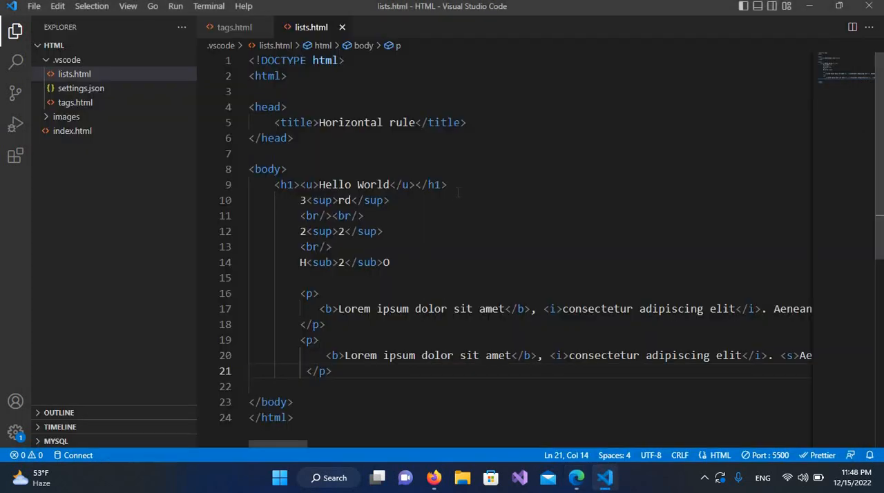
Step: Add an <hr/> rule directly below the Hello World heading and check it in Edge
left_click(456, 185)
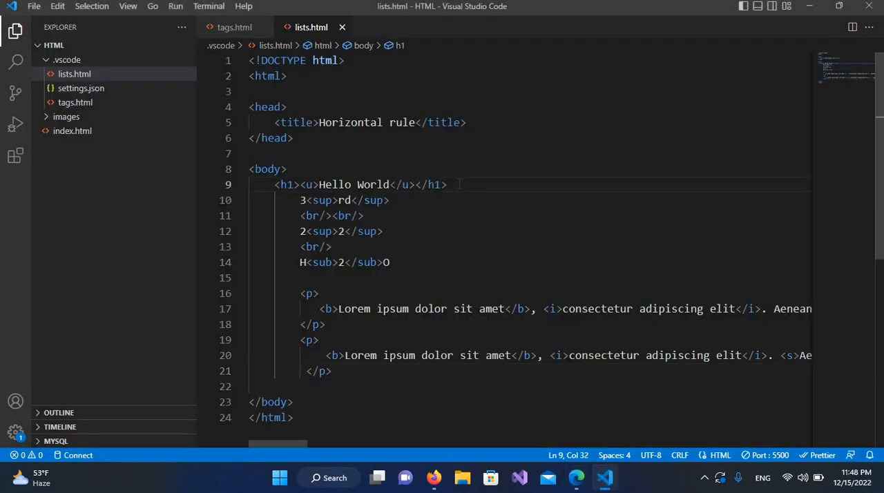
type("<hr/>")
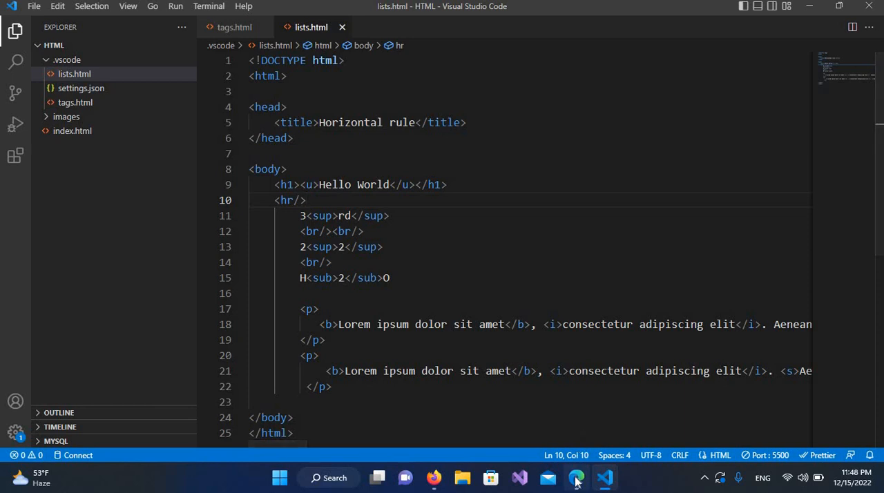
left_click(578, 478)
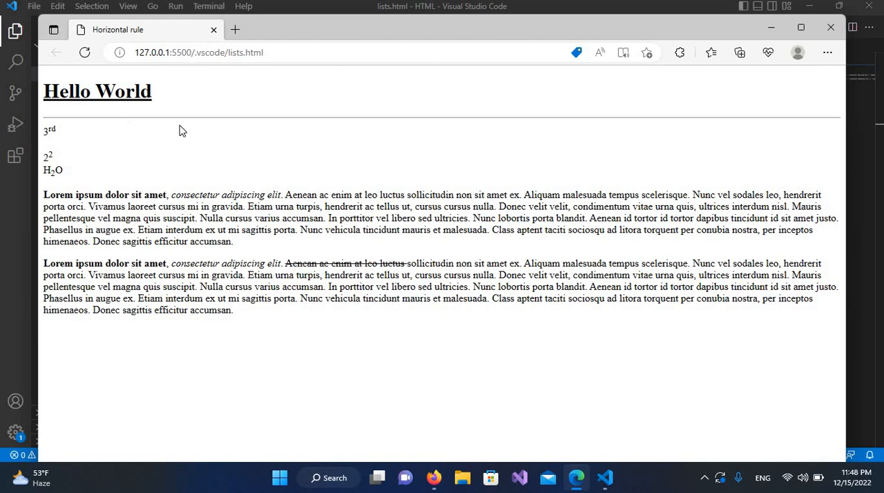
mouse_move(777, 124)
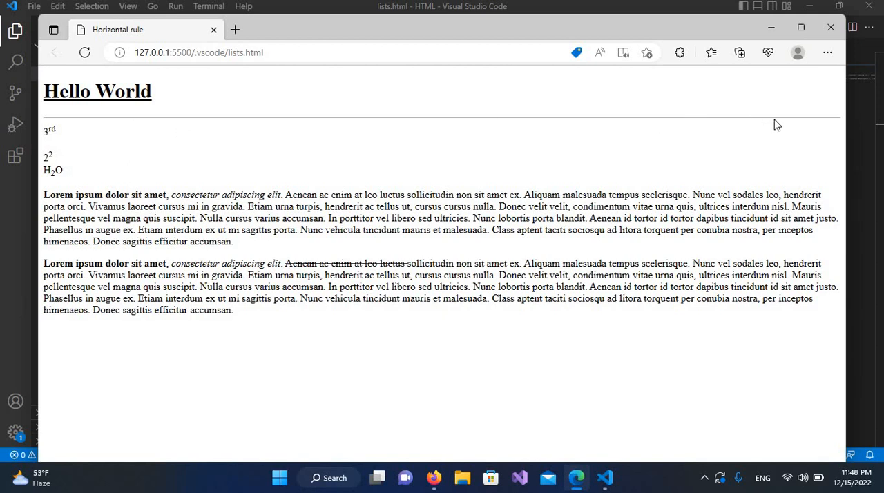
mouse_move(501, 115)
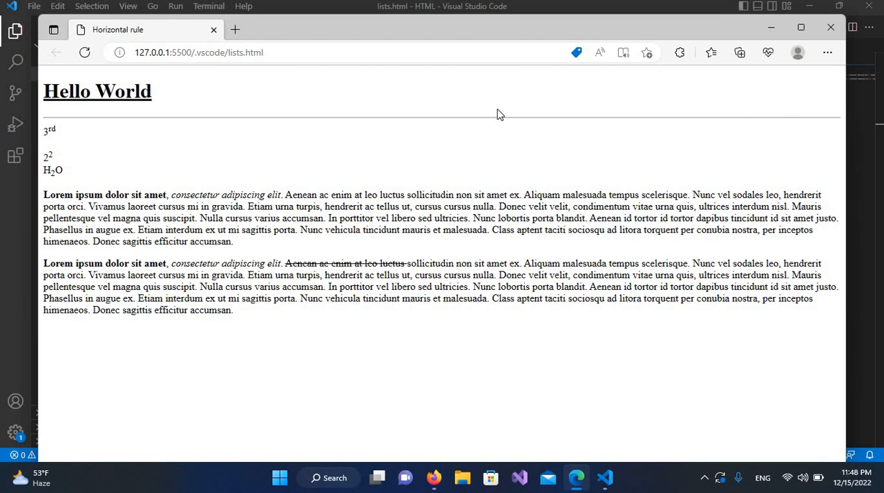
mouse_move(290, 185)
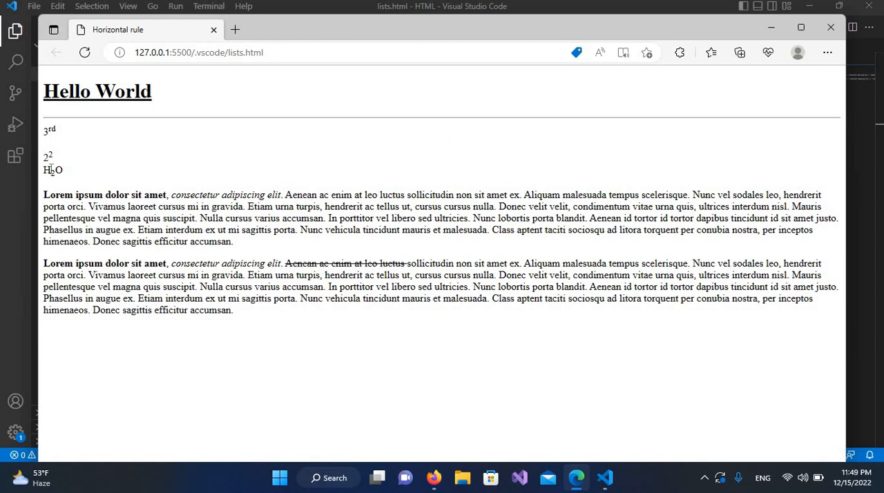
mouse_move(88, 114)
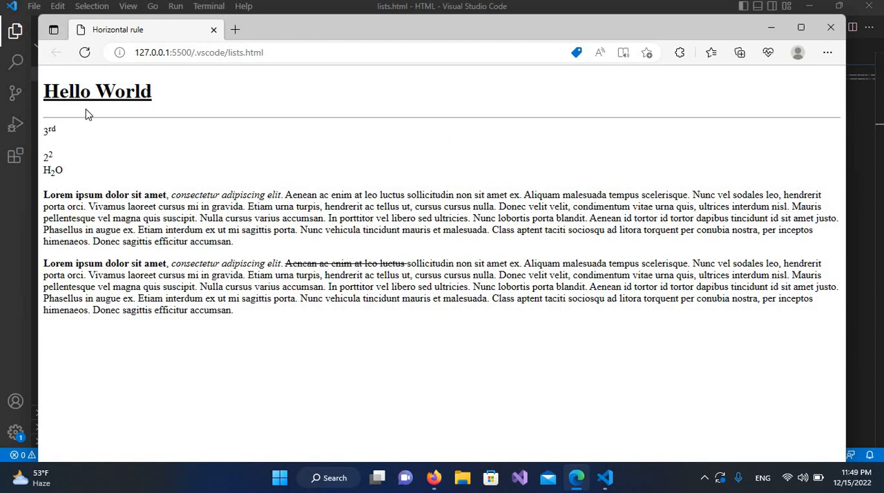
mouse_move(282, 252)
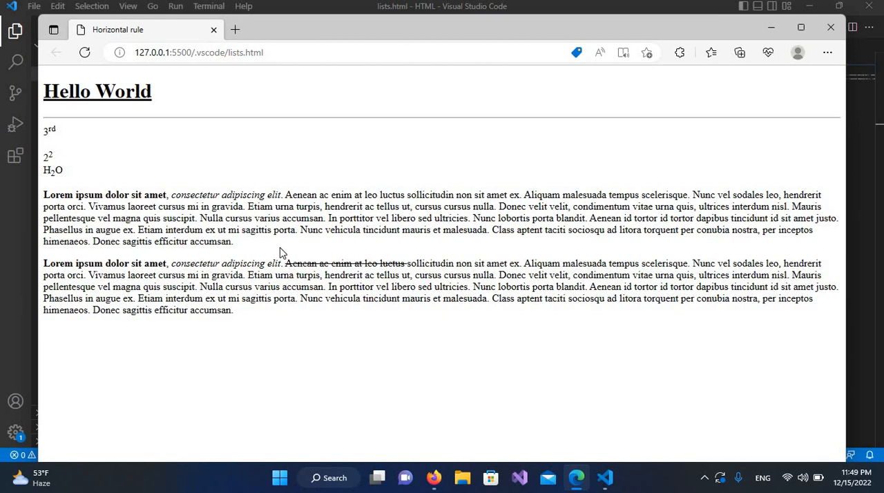
mouse_move(605, 478)
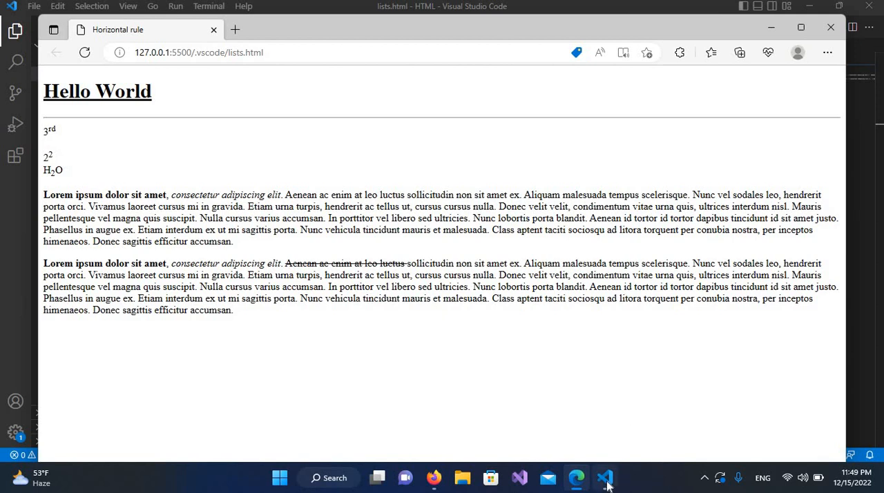
Step: Add a second <hr/> rule after the H2O line and save lists.html
left_click(605, 478)
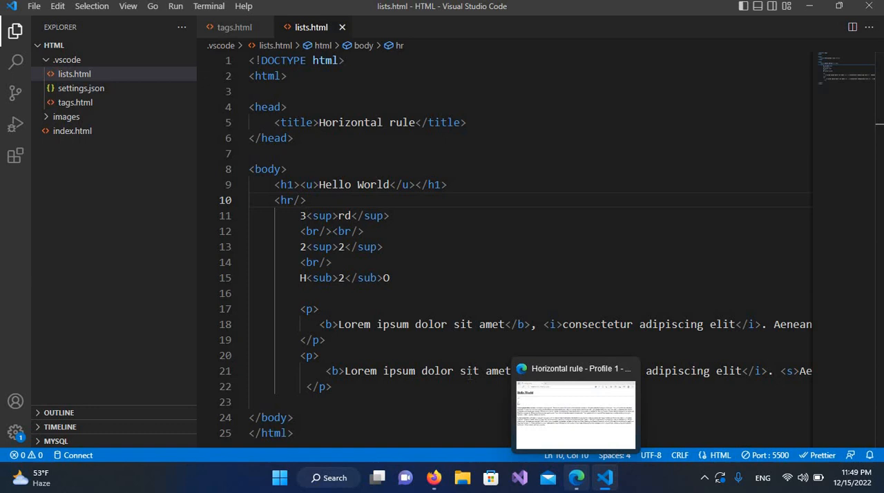
type("<hr/>")
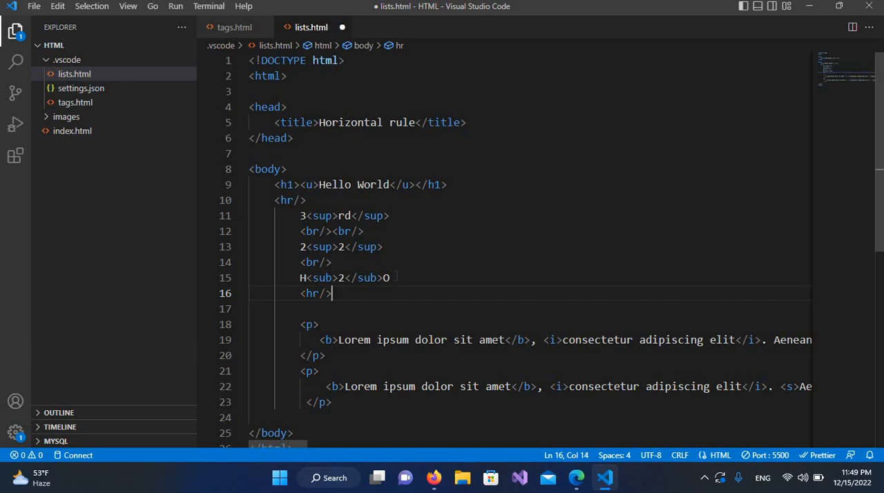
key("ctrl+s")
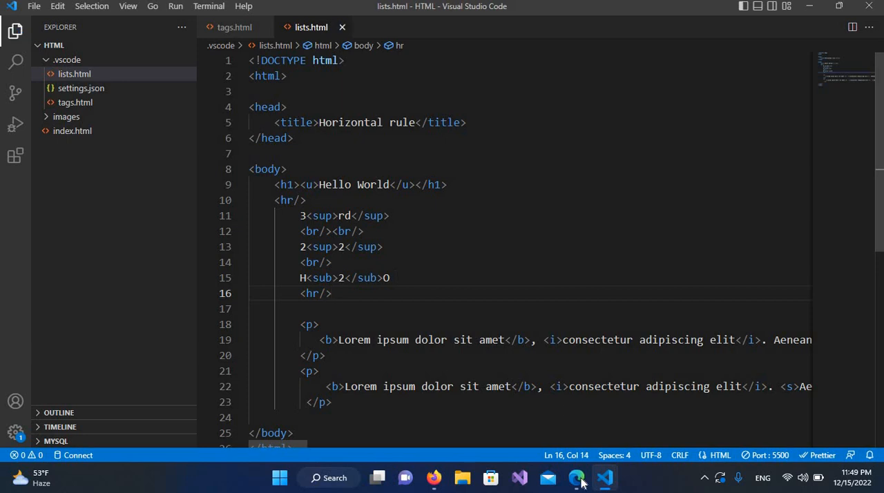
left_click(576, 478)
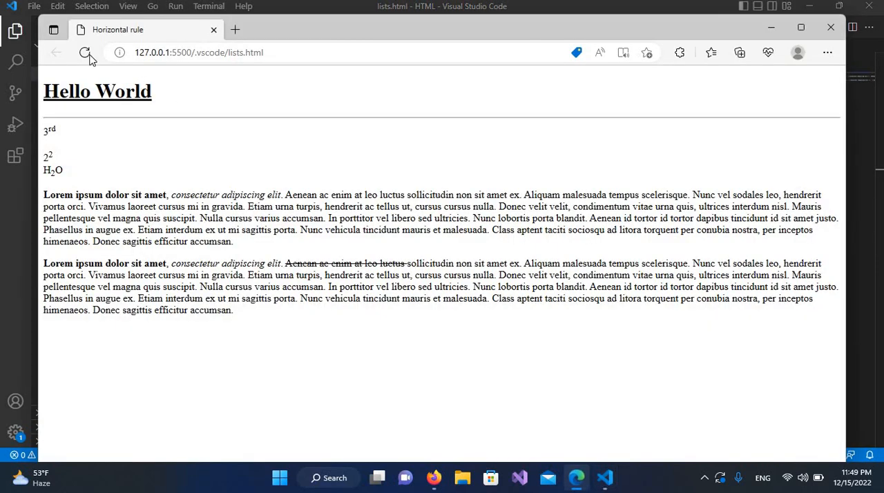
left_click(86, 53)
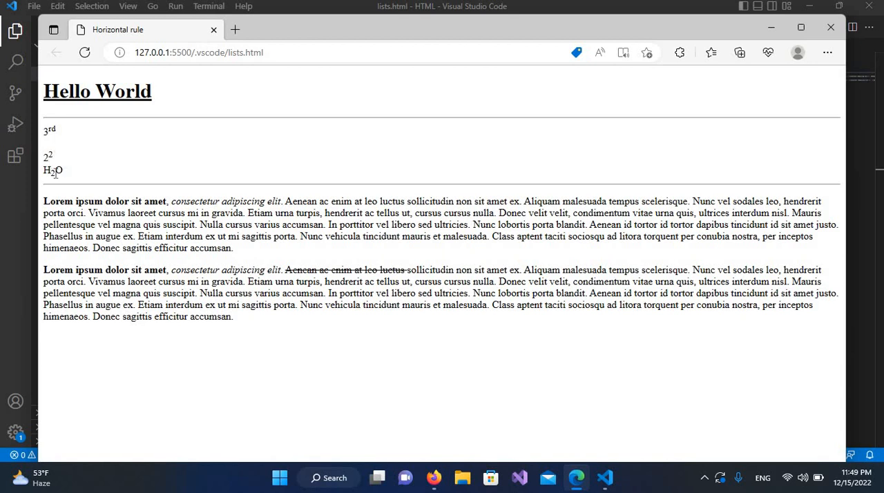
mouse_move(283, 162)
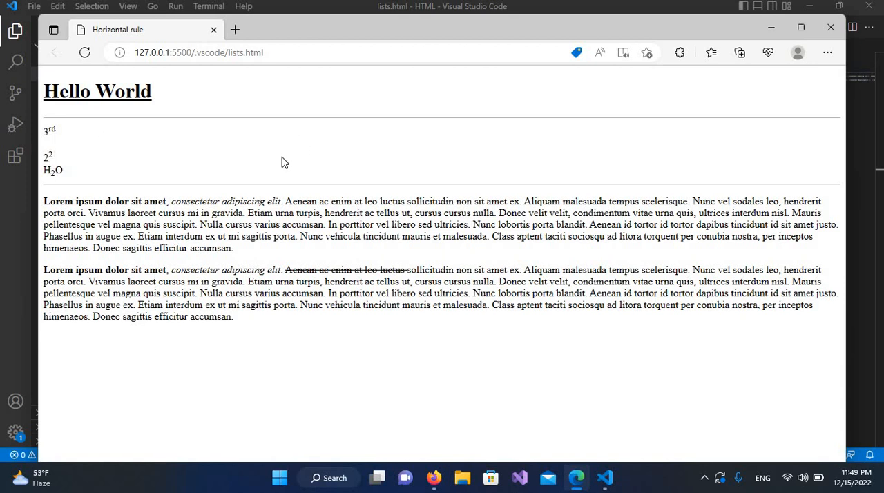
mouse_move(264, 144)
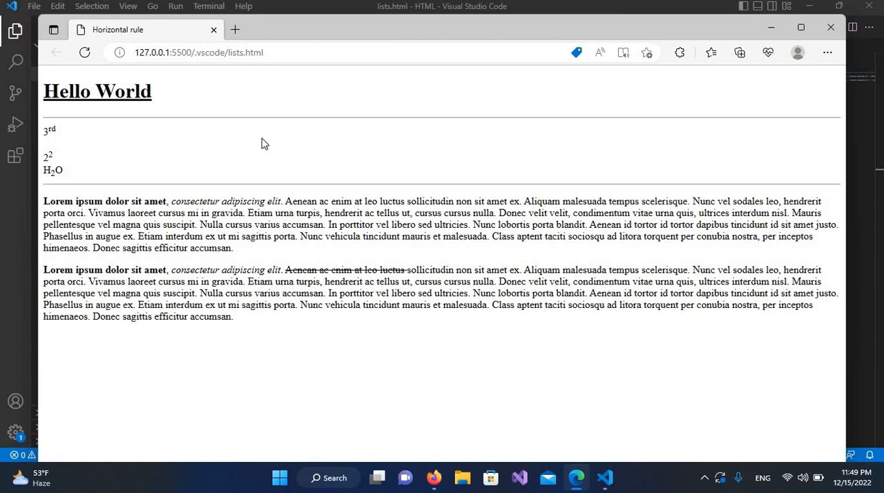
mouse_move(589, 317)
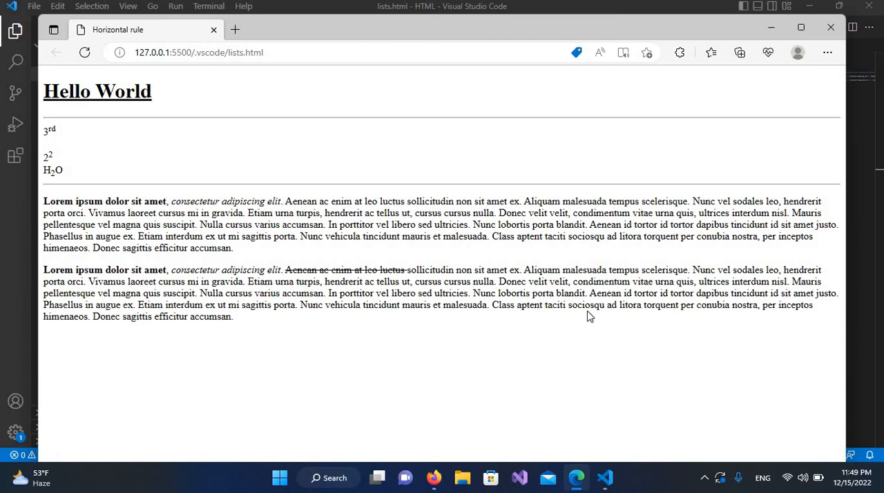
mouse_move(605, 478)
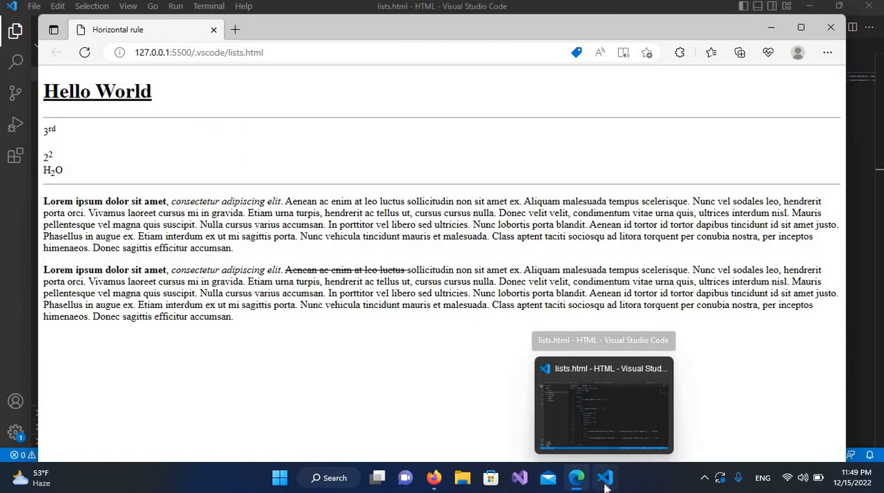
Step: Give the first hr under Hello World width="50%" and save
left_click(602, 406)
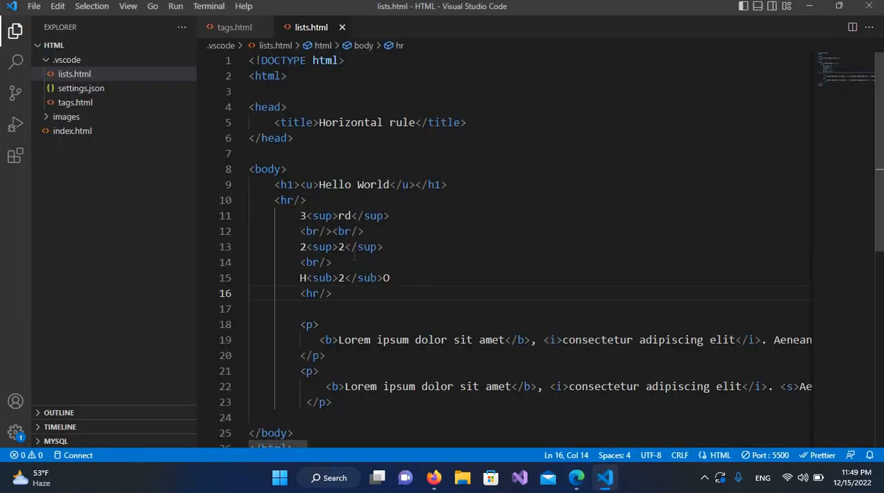
mouse_move(285, 200)
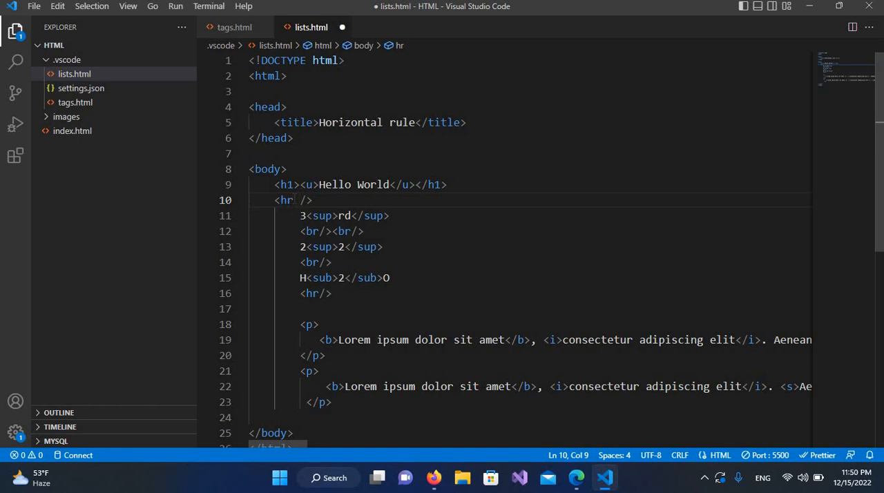
type("width=\"")
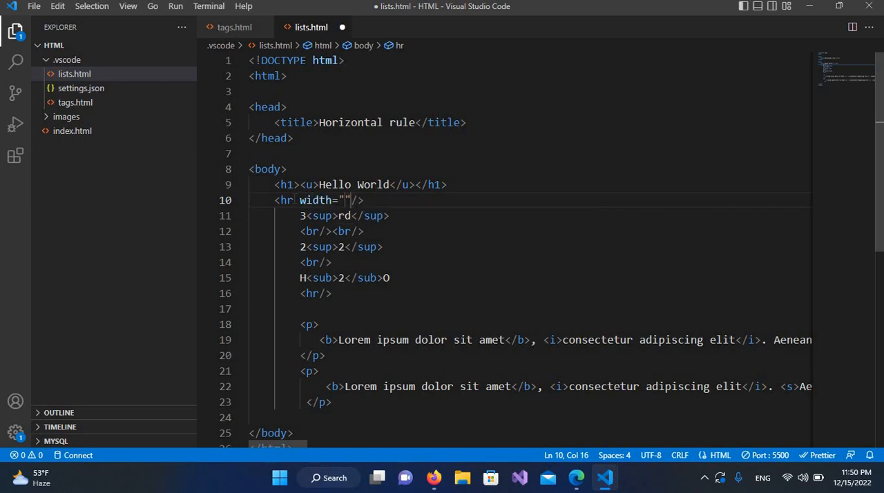
type("50")
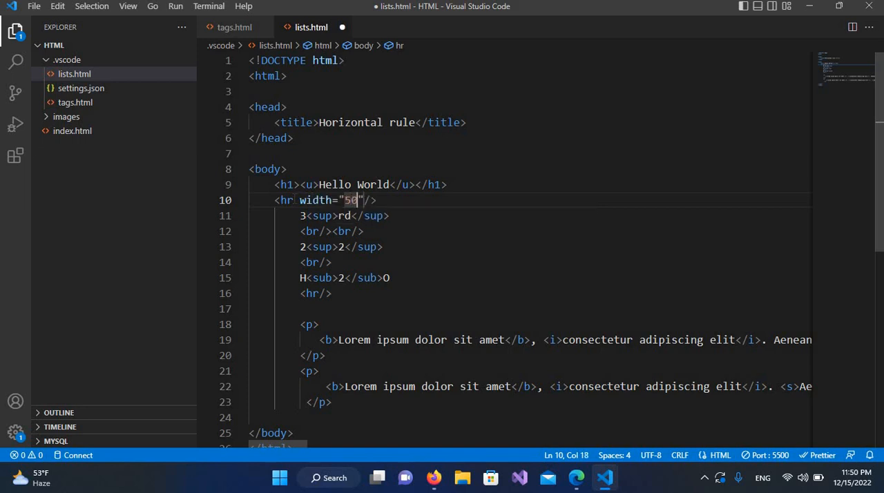
type("%")
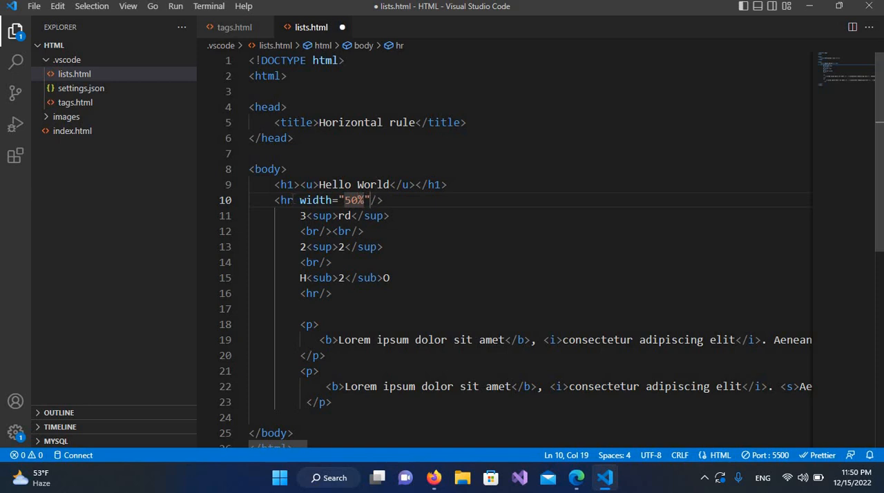
mouse_move(422, 244)
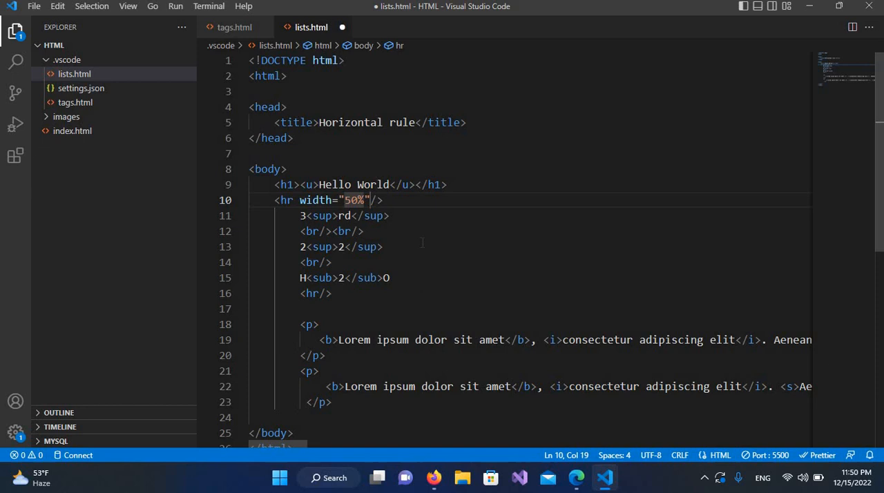
key("ctrl+s")
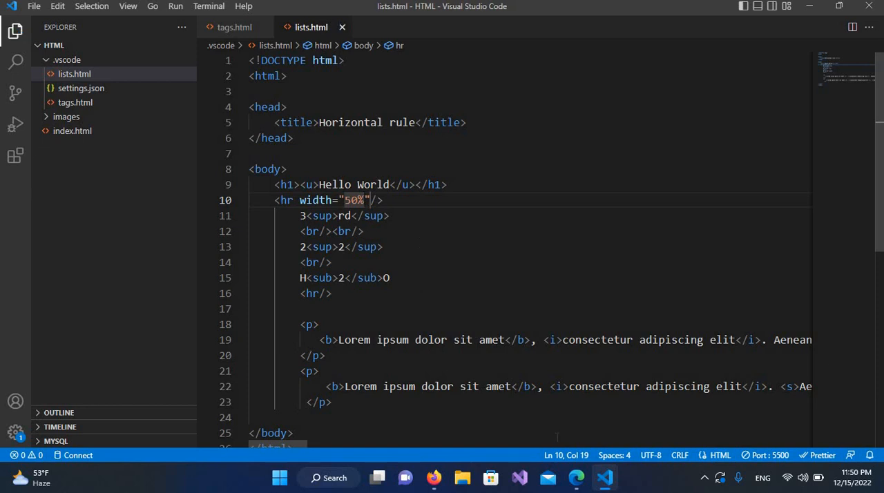
Step: Reload the page in Edge to see the first rule at half width
left_click(575, 478)
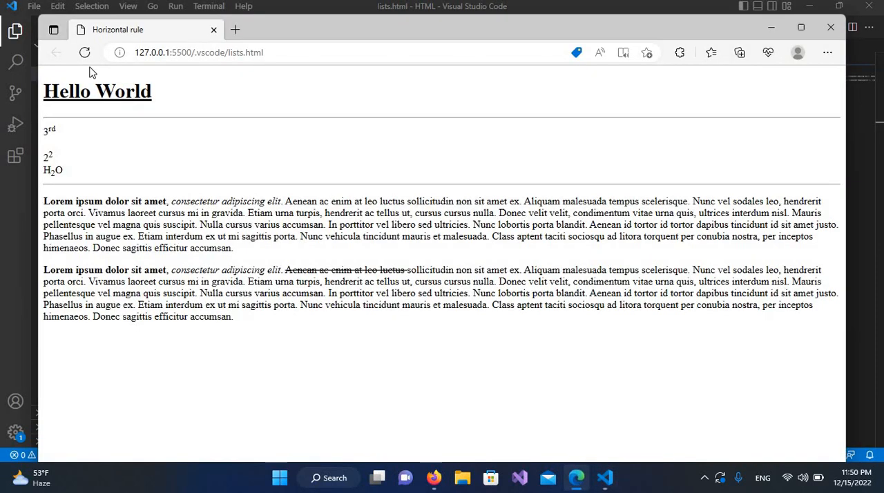
mouse_move(85, 53)
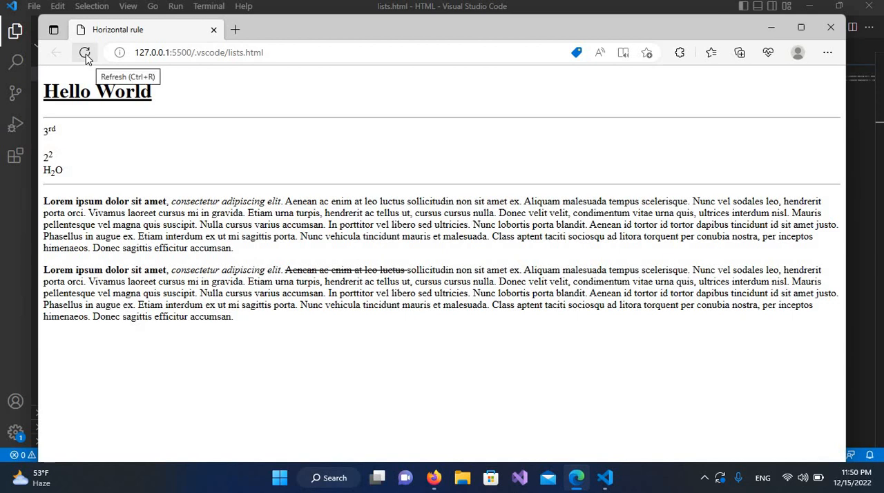
left_click(84, 53)
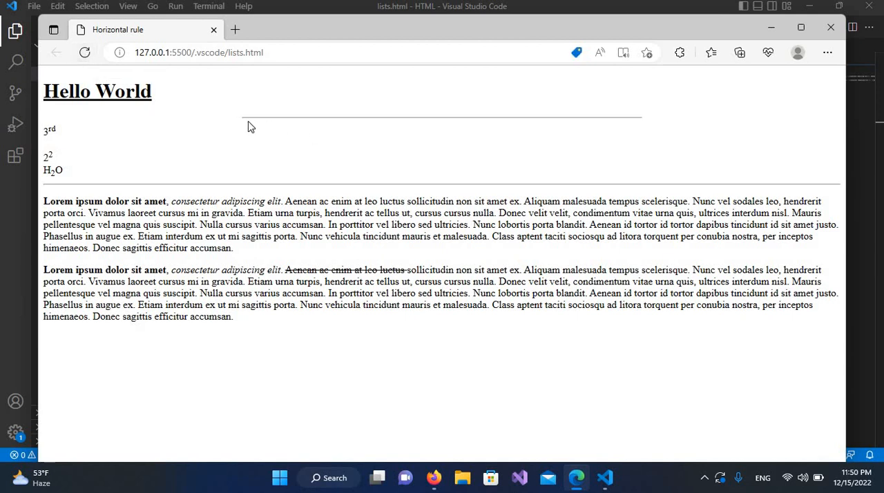
mouse_move(660, 118)
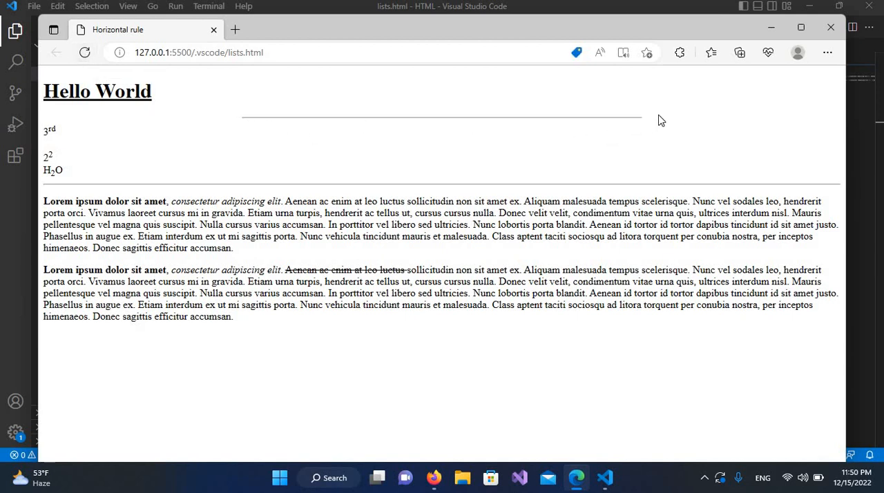
mouse_move(362, 145)
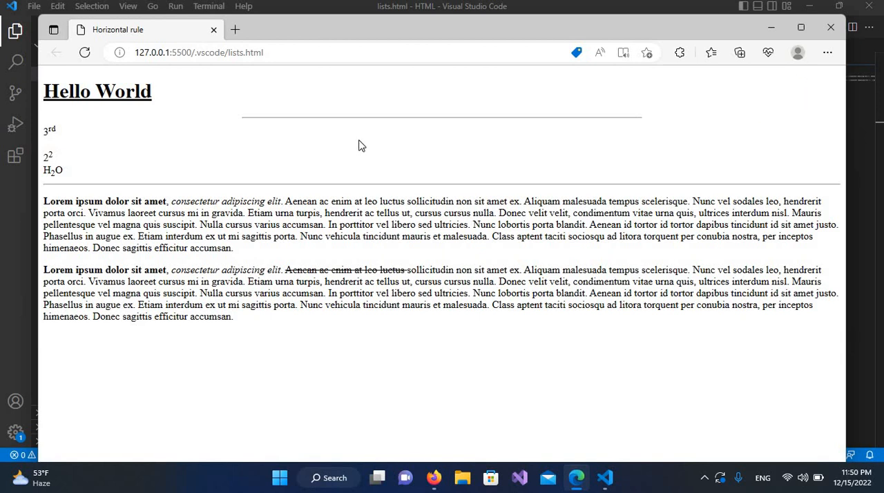
mouse_move(366, 125)
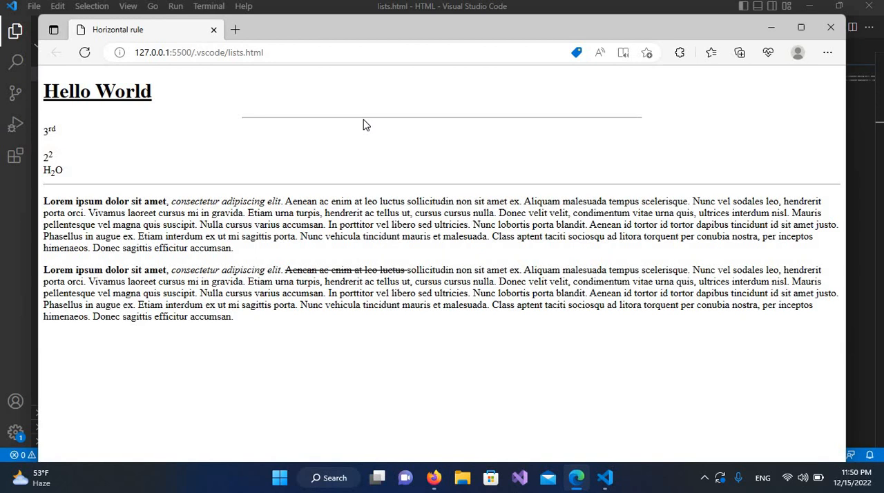
mouse_move(594, 486)
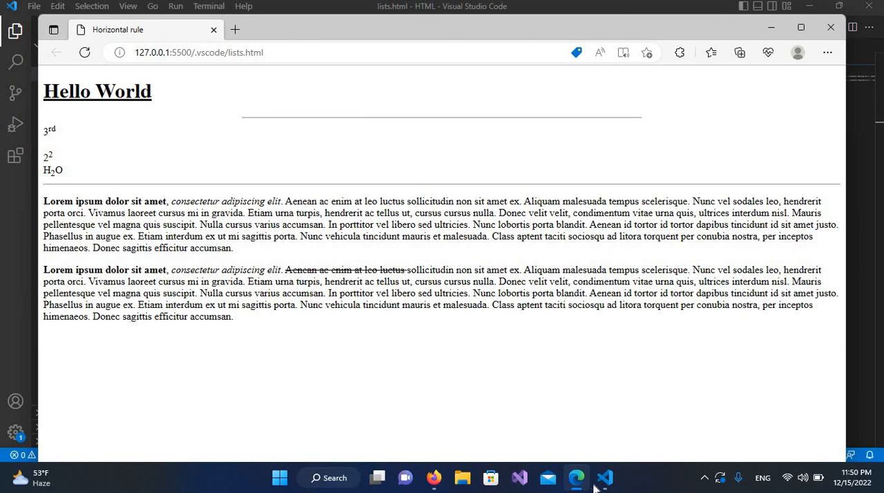
Step: Add align="left" to the first hr and reload Edge to see it left-aligned
left_click(605, 478)
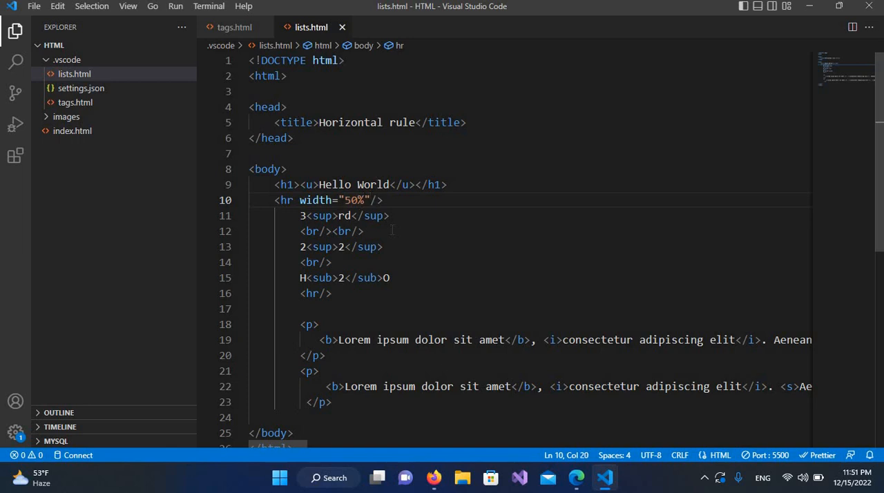
type("align=\"\"")
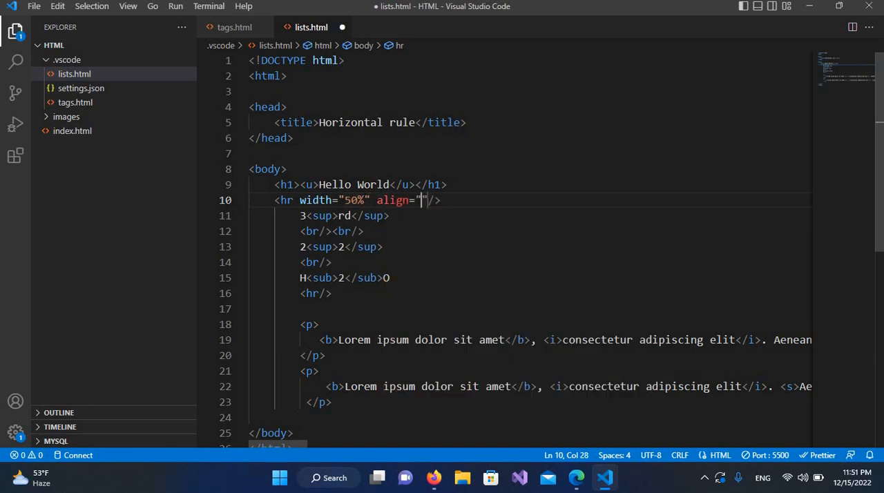
type("lef")
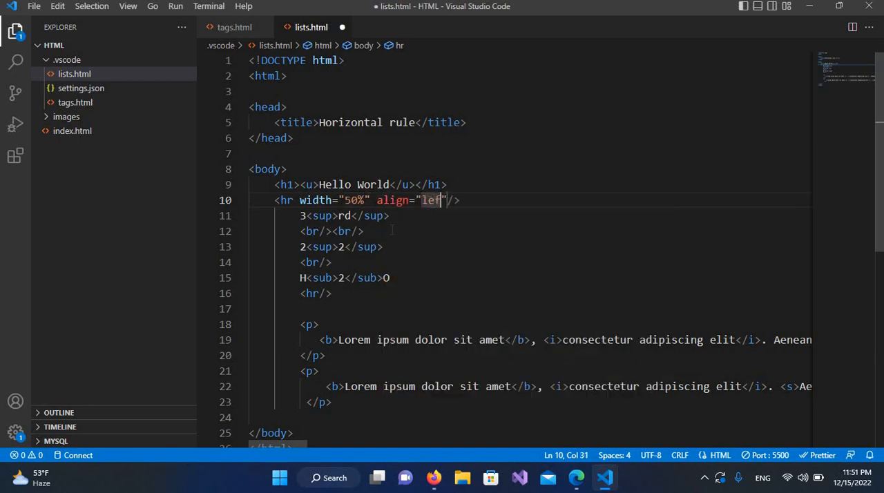
type("t")
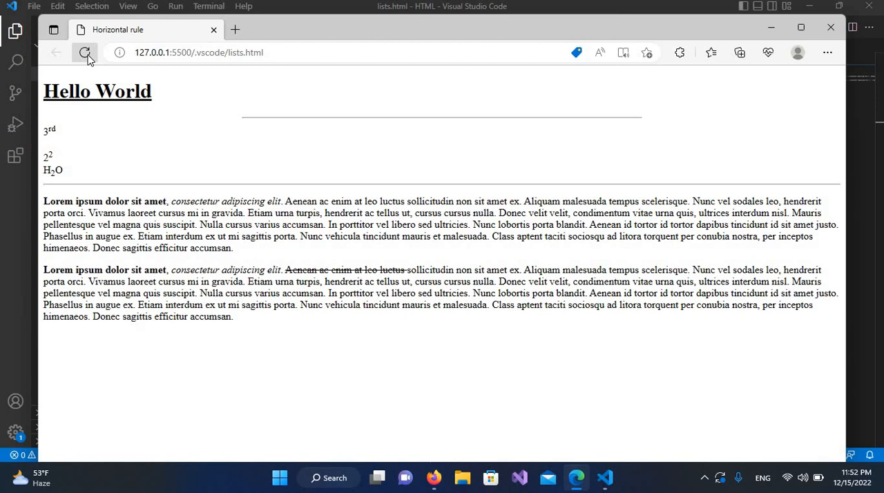
left_click(85, 52)
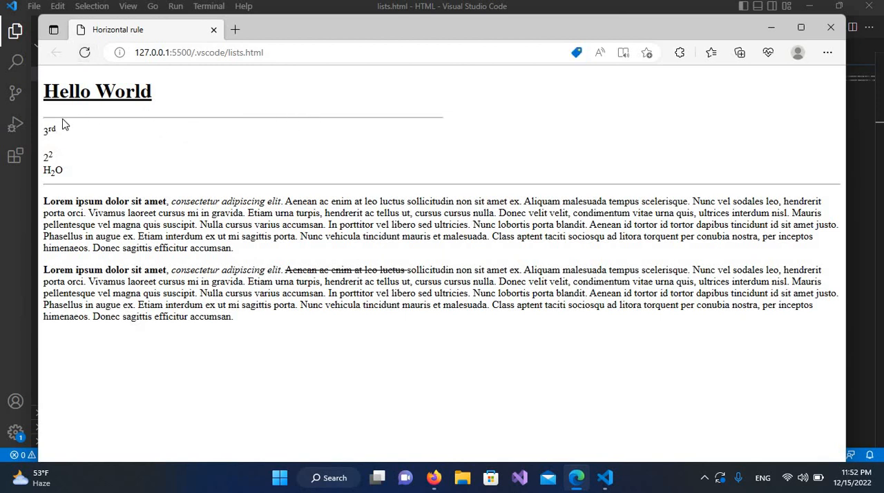
mouse_move(155, 141)
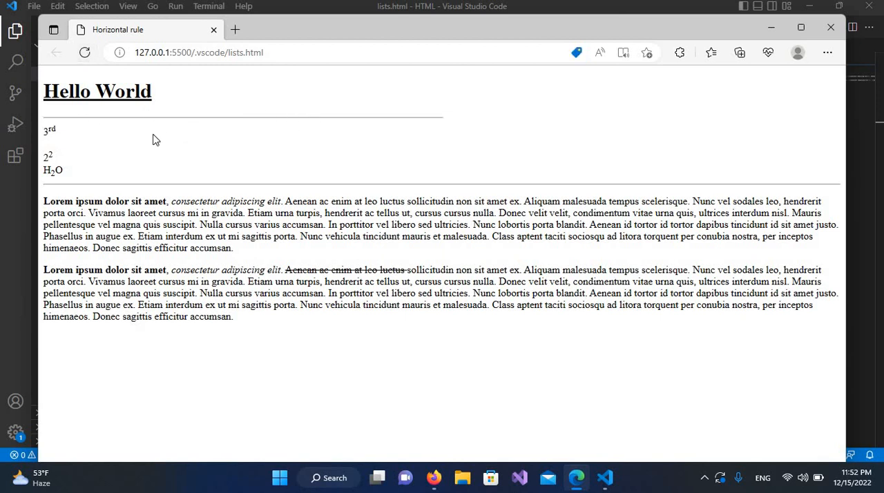
mouse_move(605, 478)
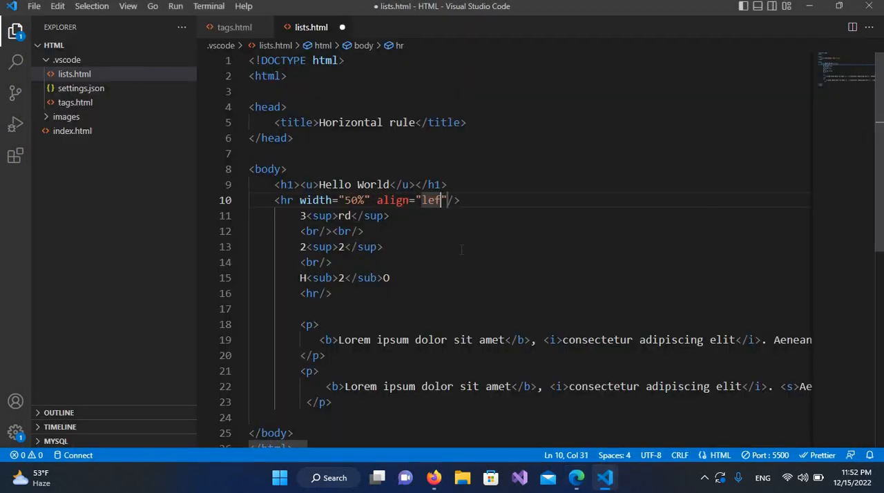
Step: Change the first hr to align="right", save, and view it right-aligned in Edge
type("right")
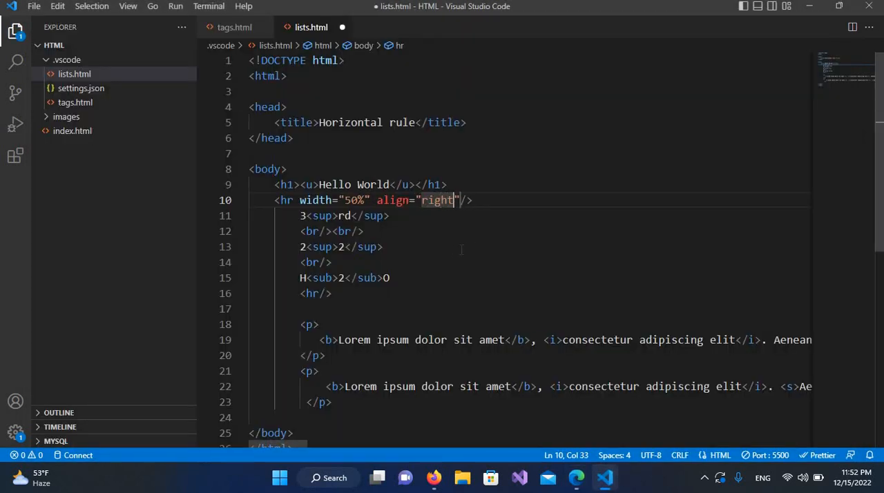
key("ctrl+s")
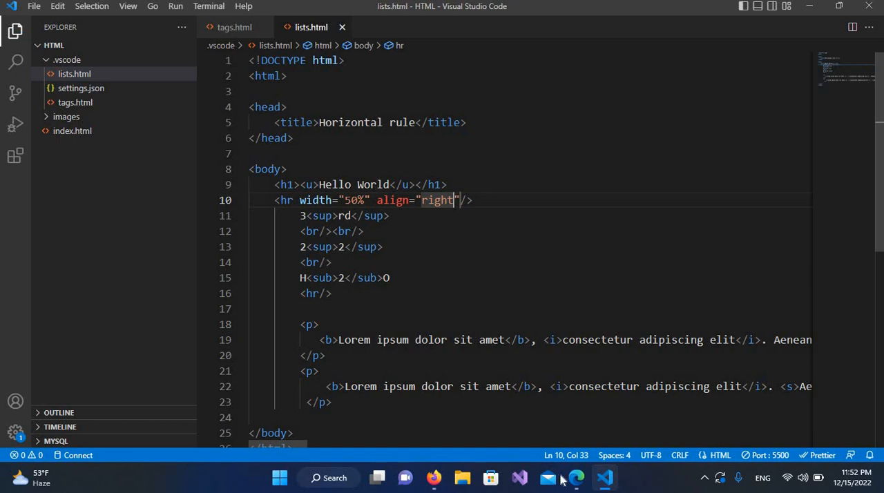
left_click(575, 478)
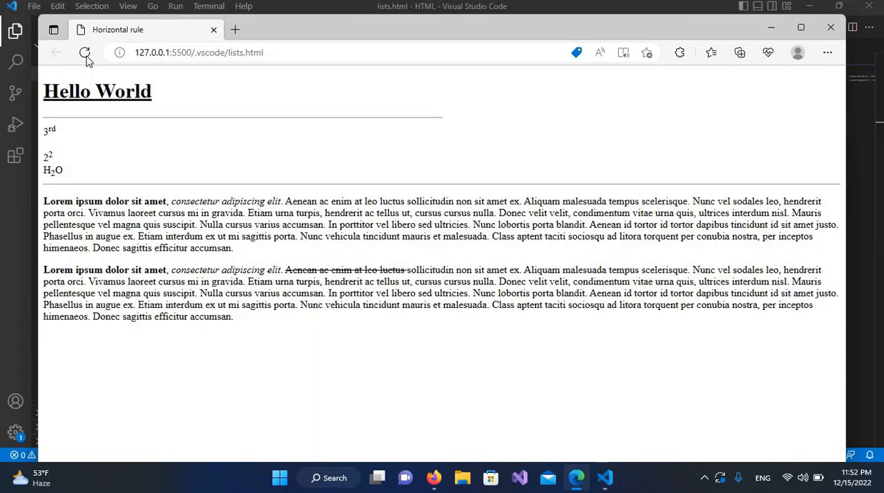
left_click(84, 53)
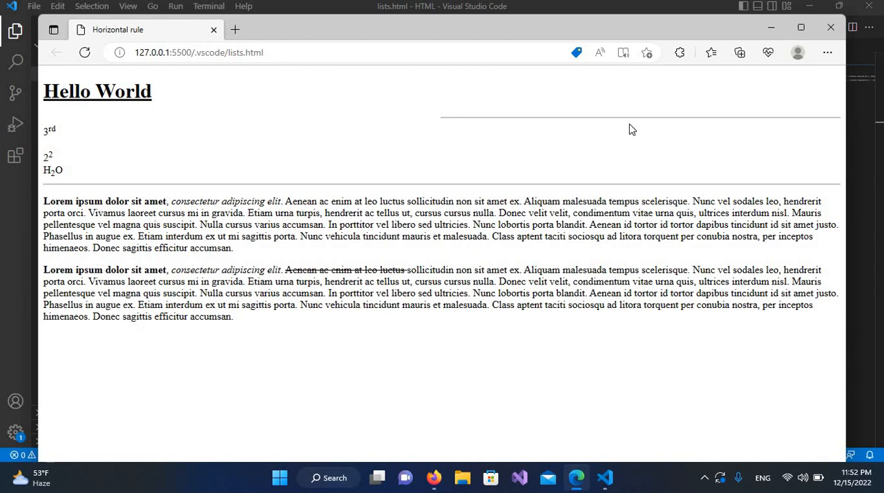
mouse_move(829, 117)
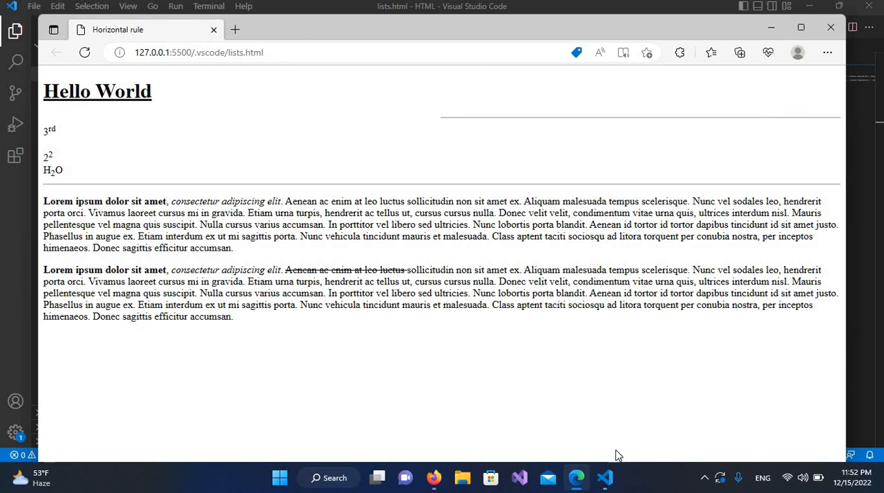
left_click(605, 478)
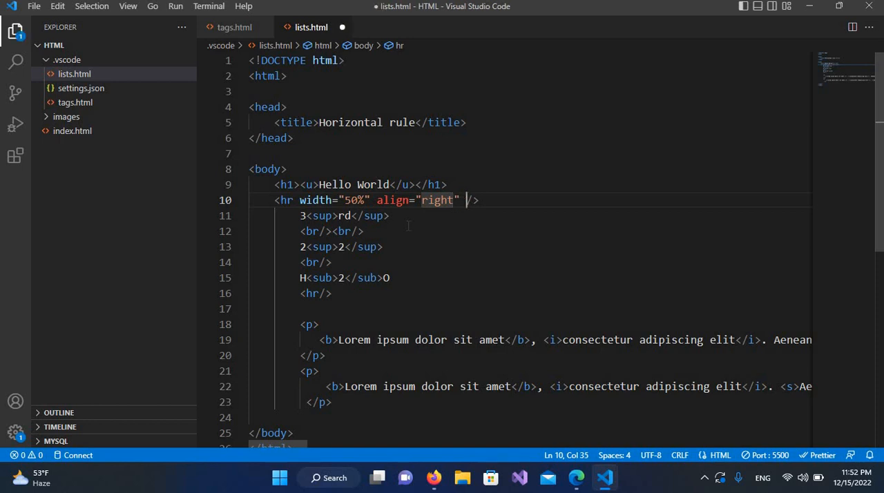
Step: Give the first hr size="10", save, and view the thicker rule in Edge
type("size")
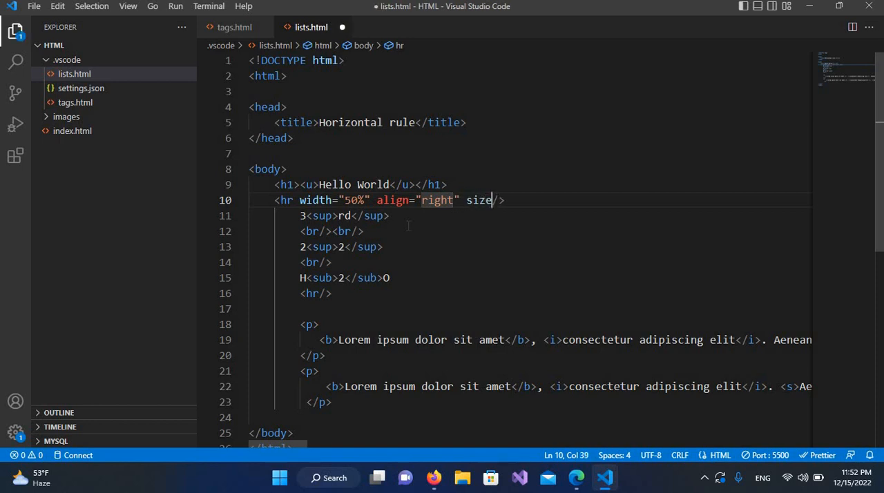
type("=\"")
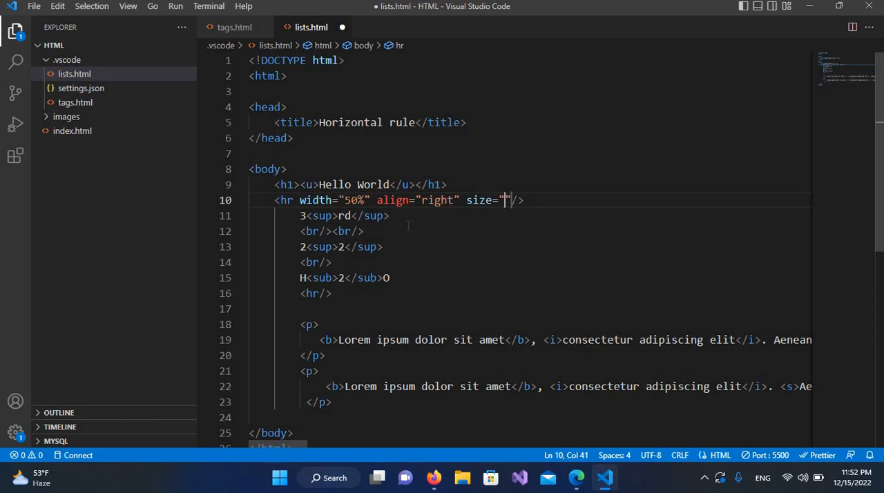
type("10")
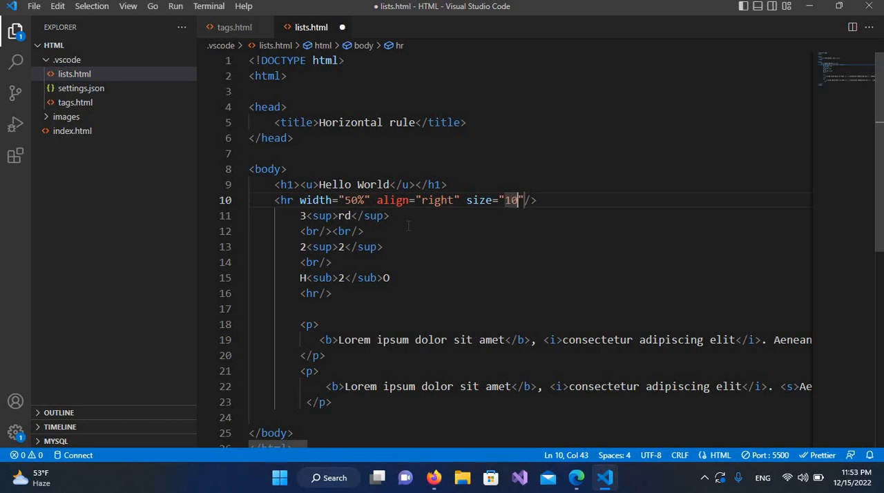
key("ctrl+s")
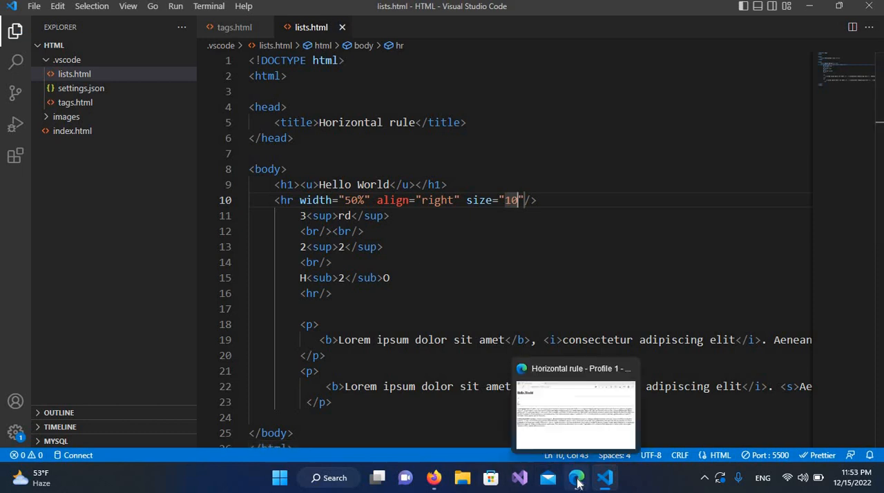
left_click(578, 408)
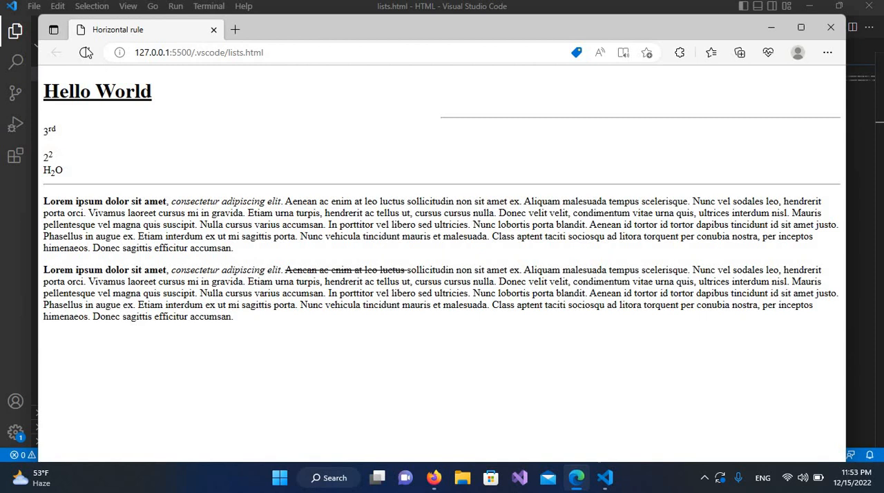
left_click(84, 53)
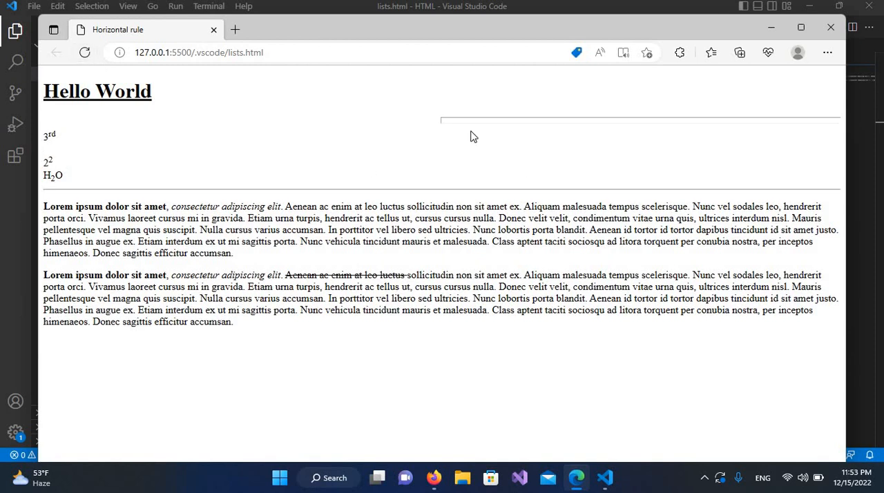
mouse_move(514, 124)
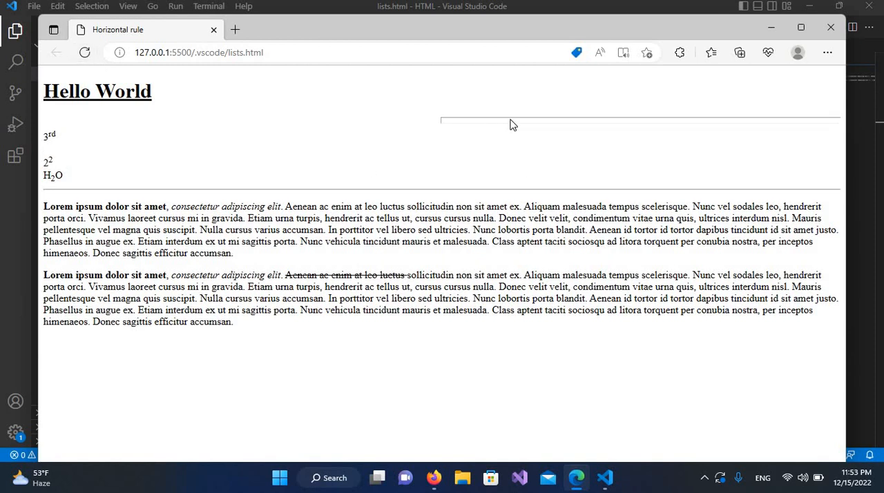
mouse_move(553, 124)
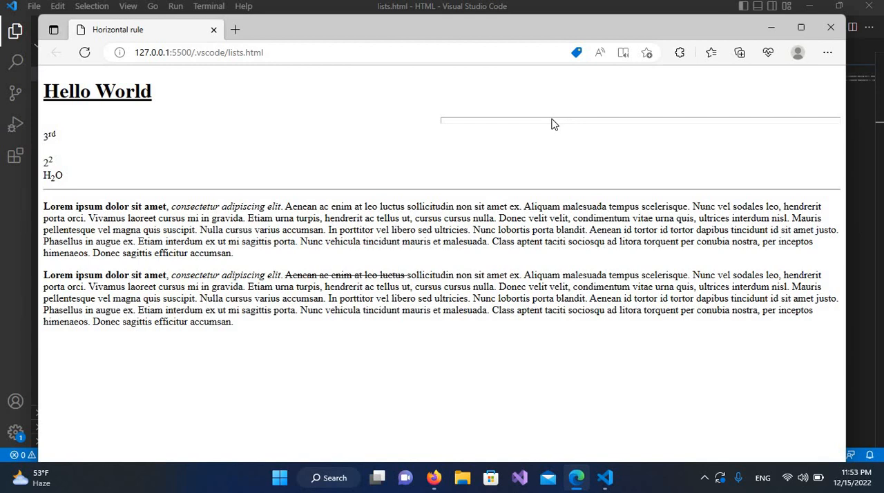
mouse_move(682, 136)
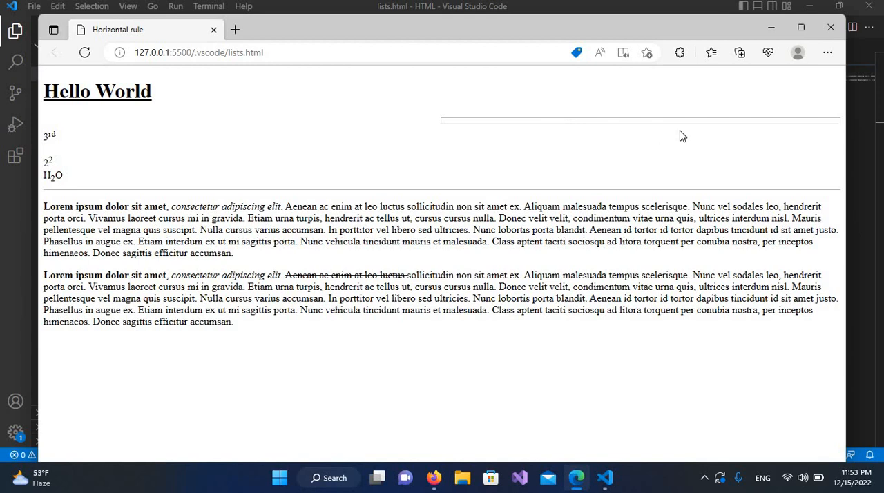
mouse_move(608, 271)
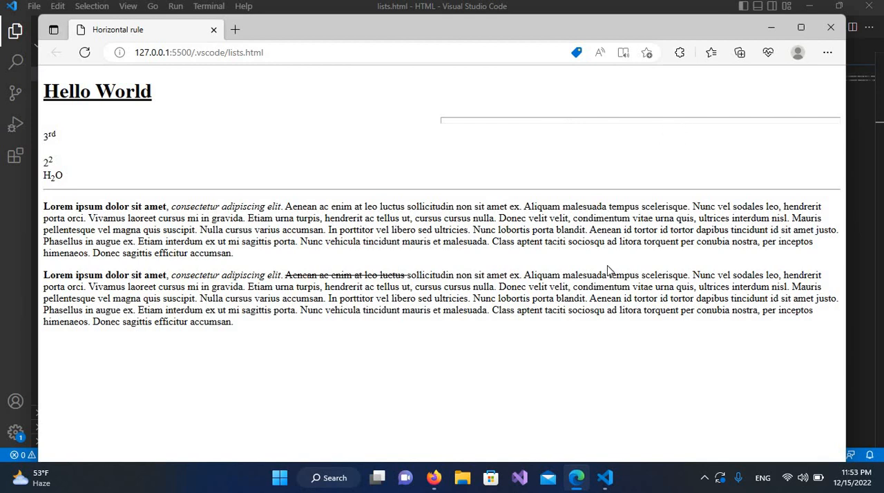
mouse_move(611, 463)
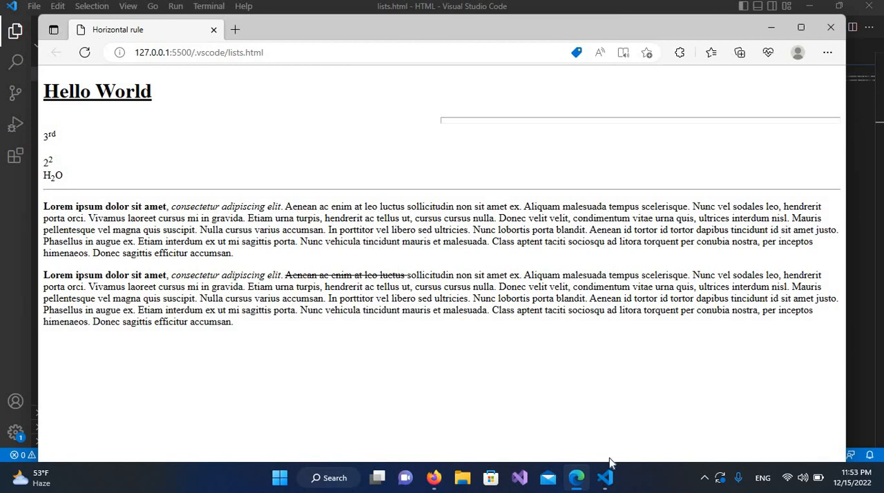
left_click(605, 478)
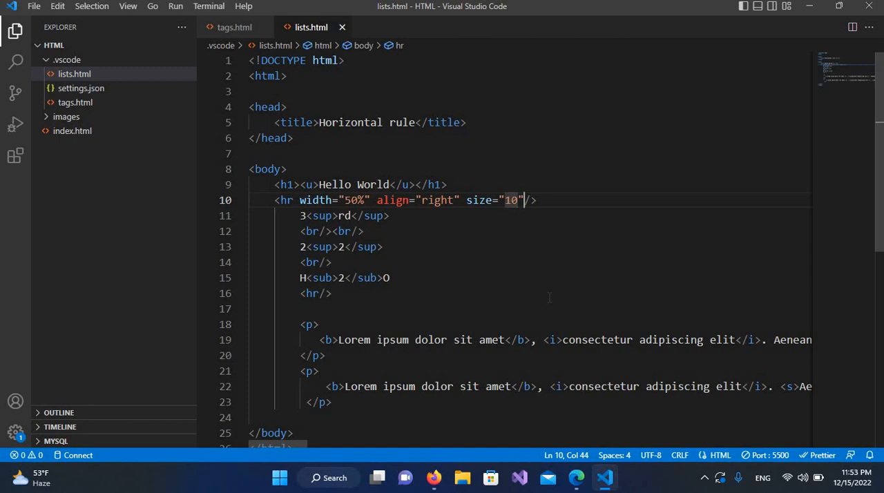
Step: Give the first hr color="green", save, and view the green bar in Edge
type("color=\"")
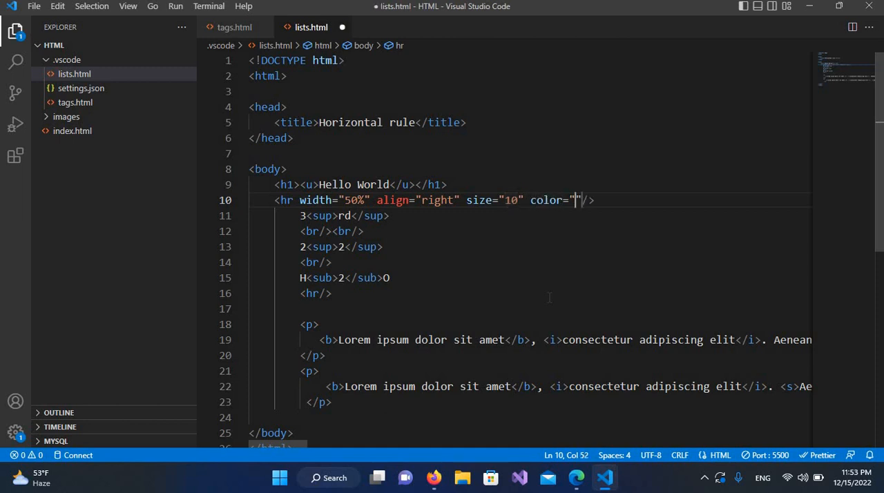
type("gr")
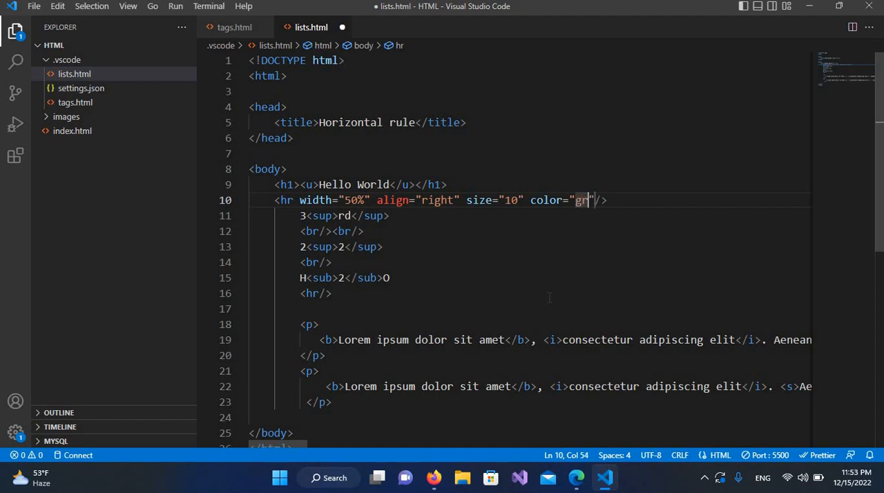
type("een")
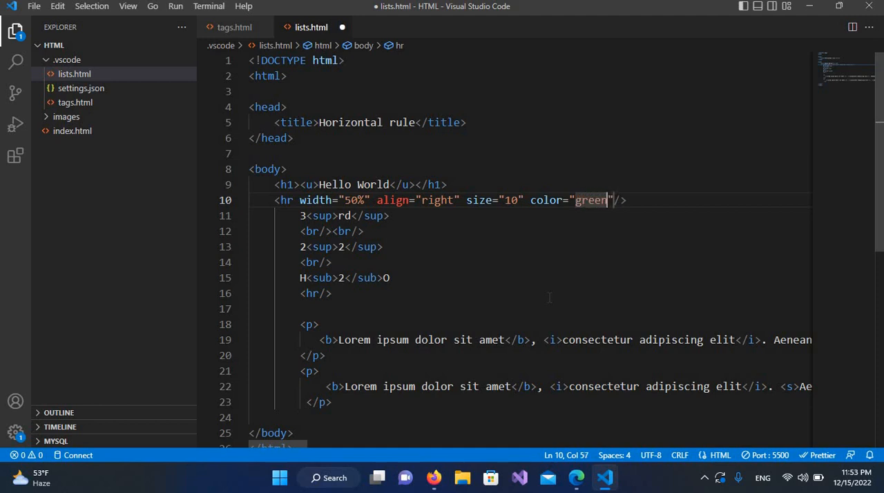
key("ctrl+s")
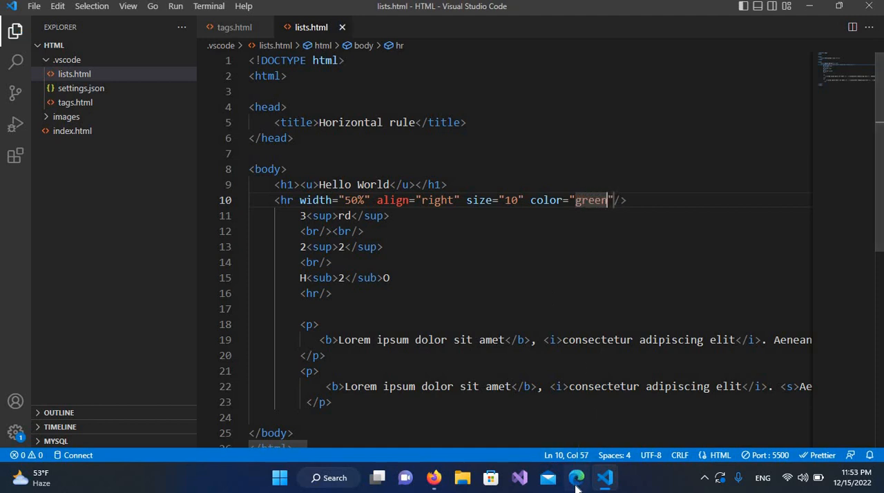
left_click(577, 478)
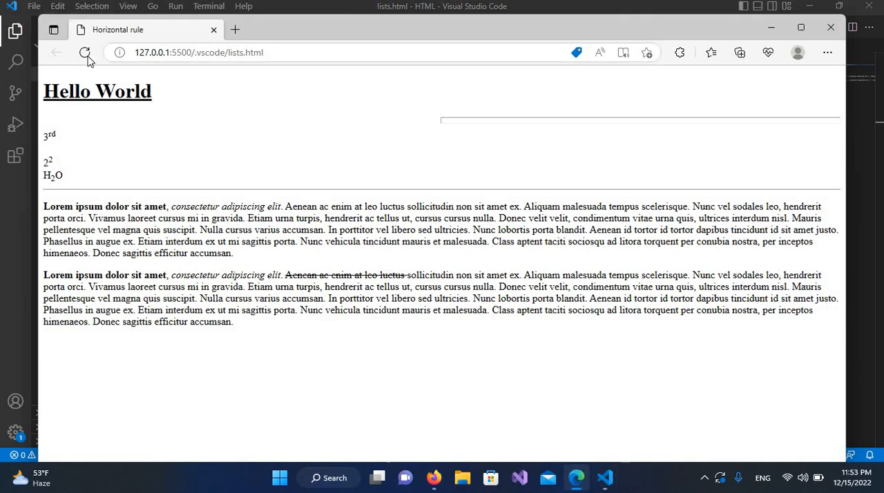
left_click(84, 53)
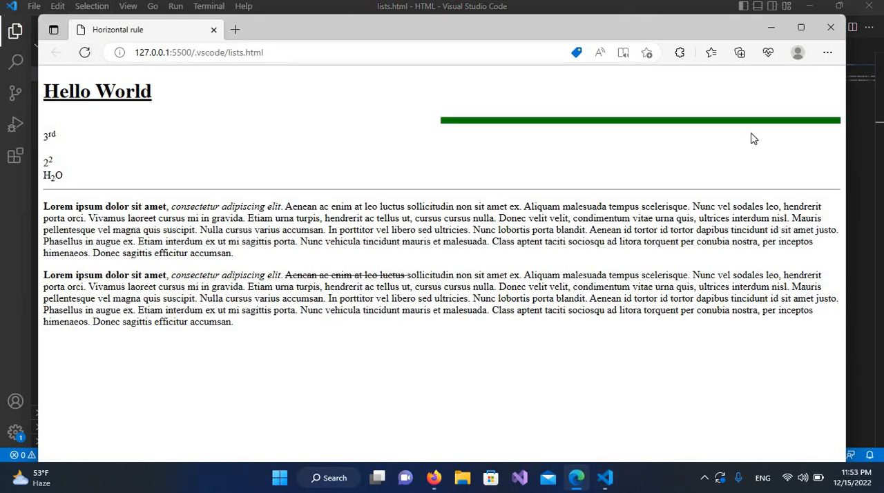
mouse_move(606, 478)
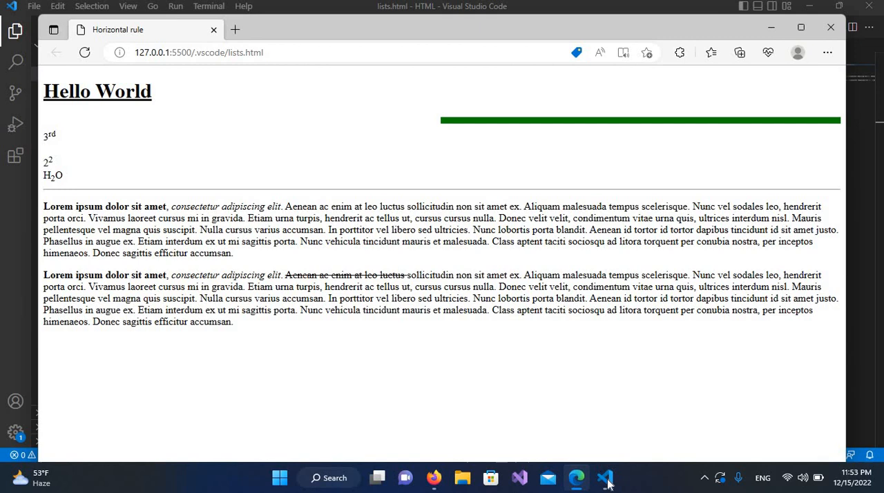
left_click(605, 478)
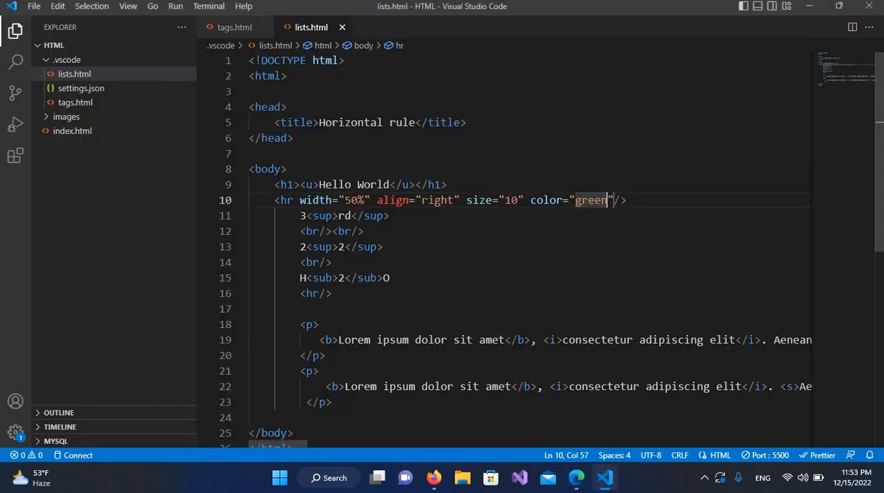
Step: Delete width="50%" align="right" from the first hr, save, and reload Edge to confirm the full-width rule
left_click(296, 199)
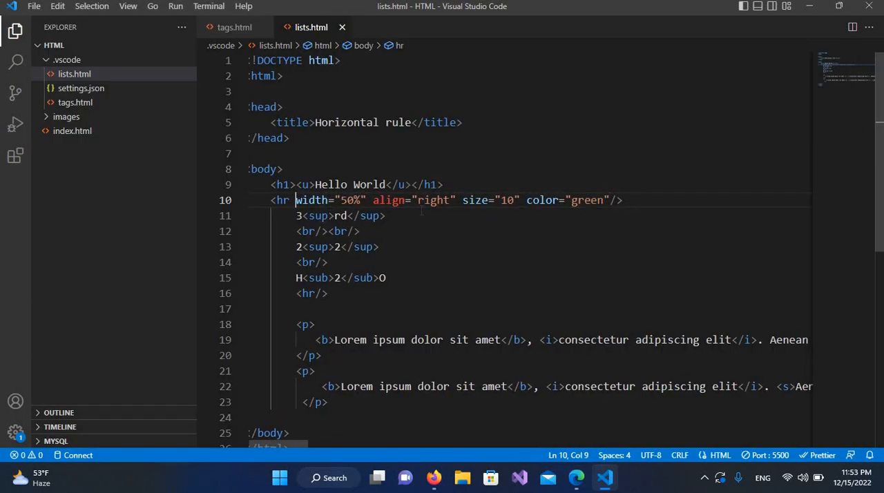
left_click_drag(295, 199, 456, 199)
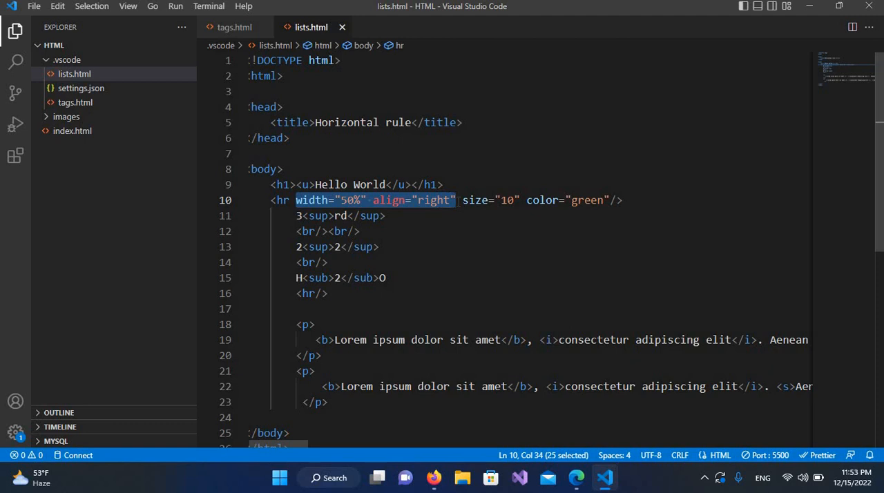
key("Delete")
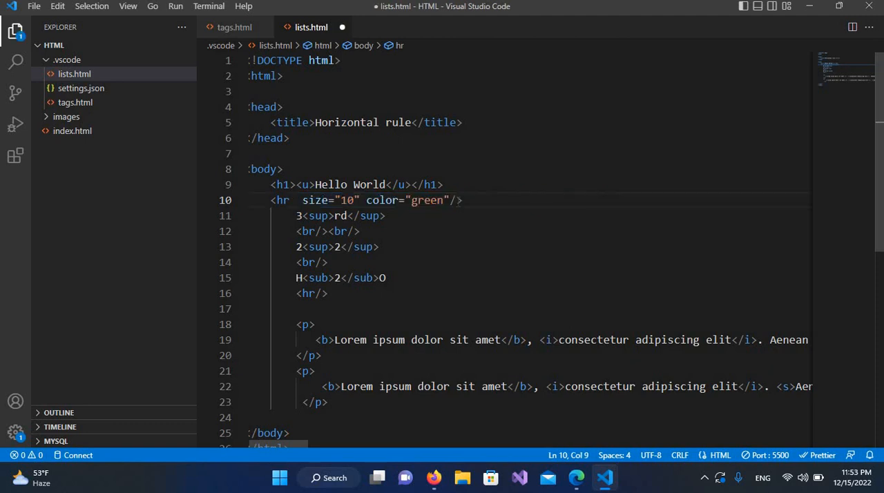
key("ctrl+s")
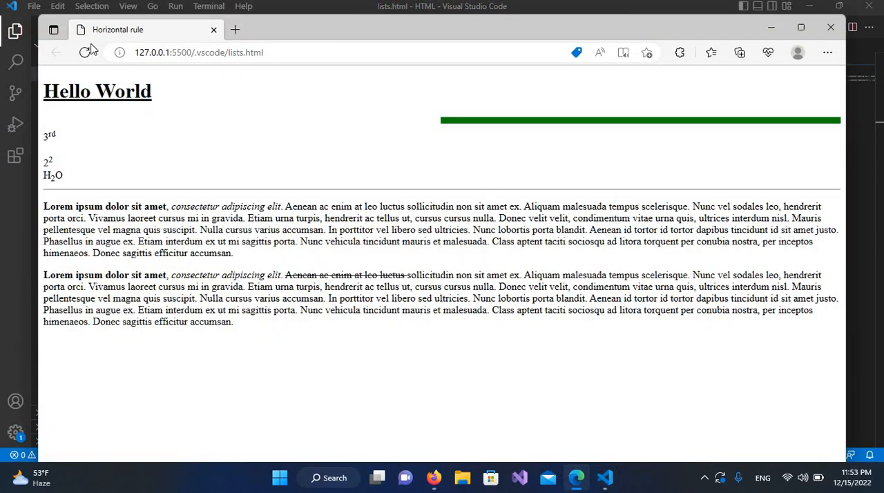
left_click(84, 53)
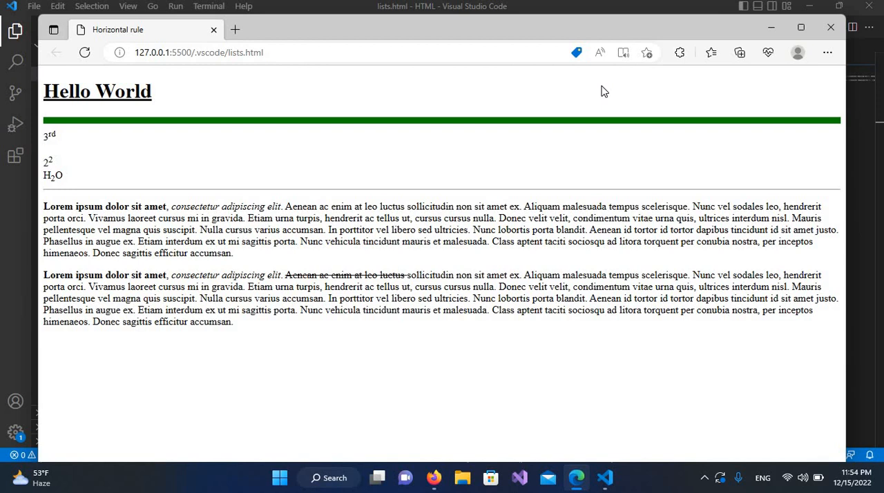
mouse_move(611, 486)
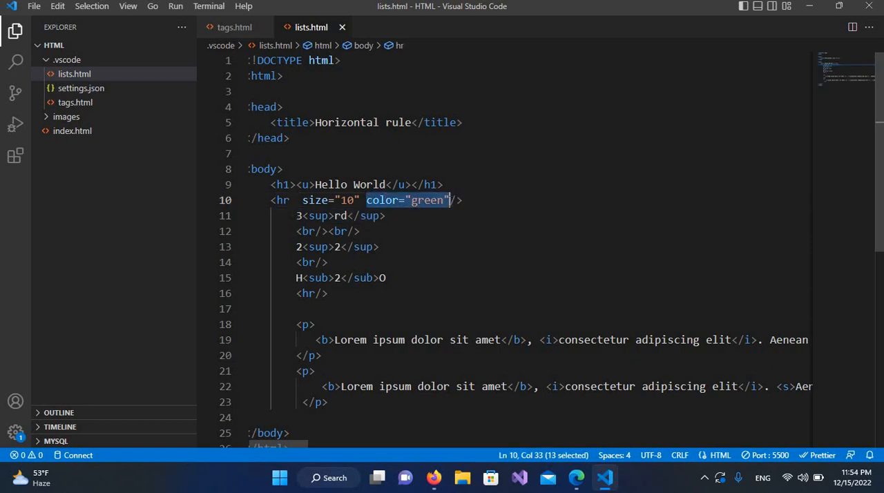
Step: Swap color="green" for a bare noshade attribute on the first hr, save, and reload Edge to see the gray rule
type("noshade")
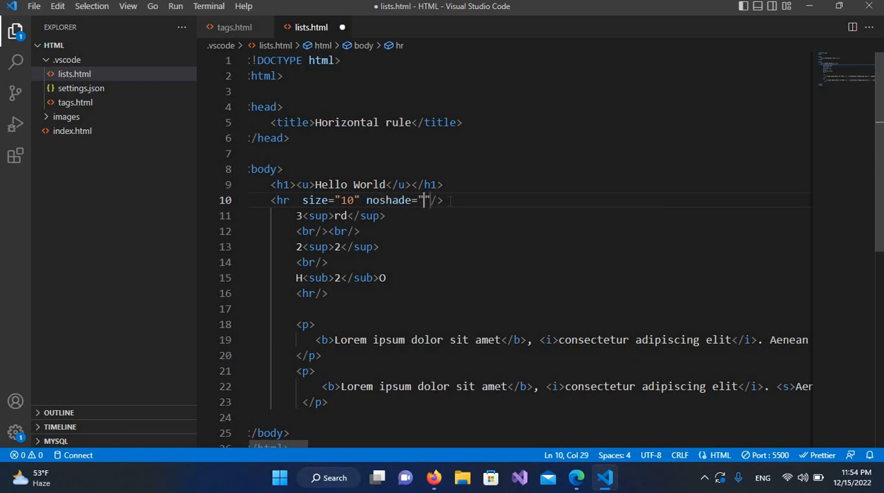
key("Right")
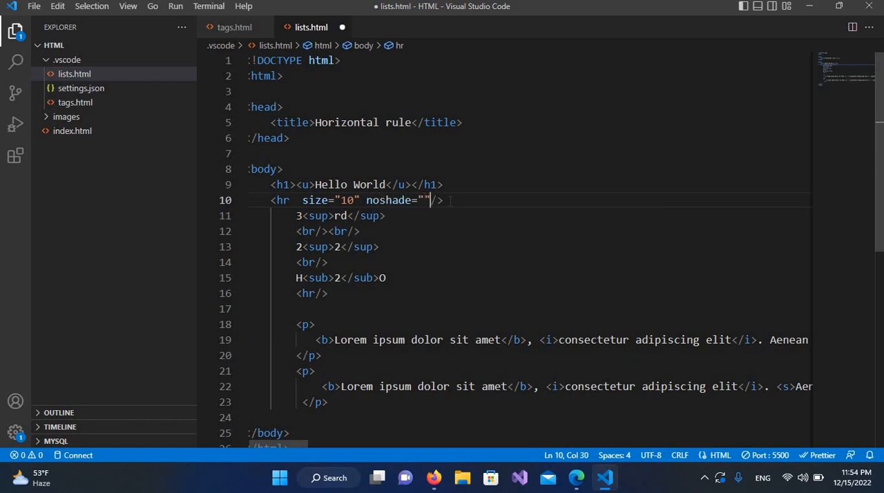
key("Backspace")
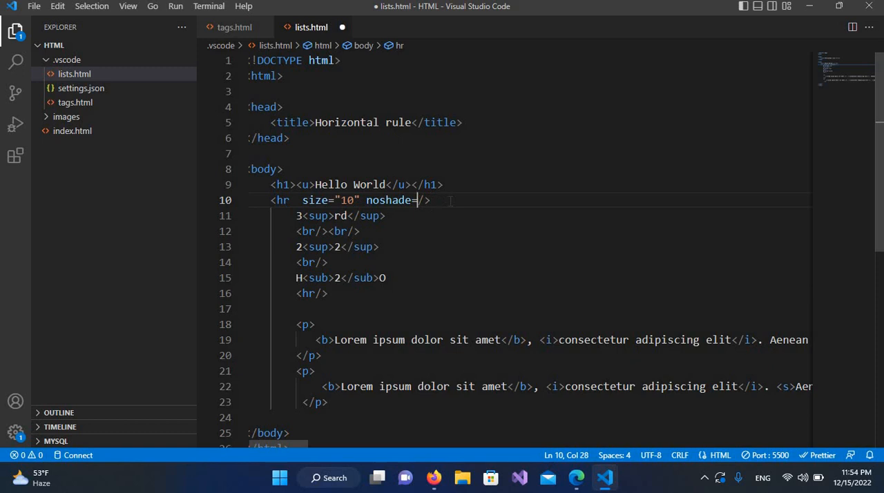
key("Backspace")
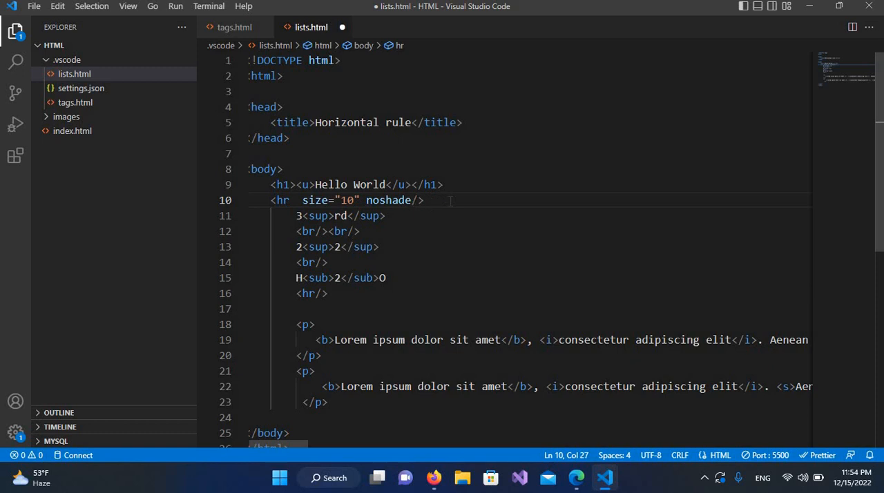
key("ctrl+s")
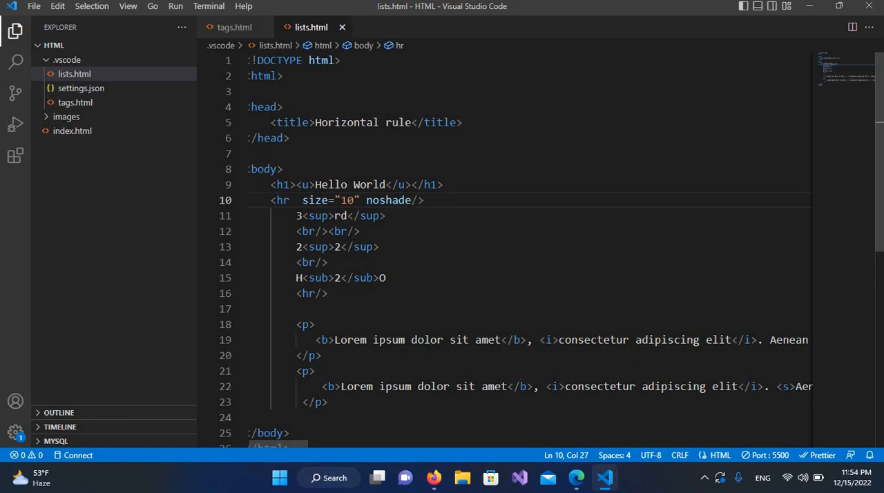
mouse_move(494, 412)
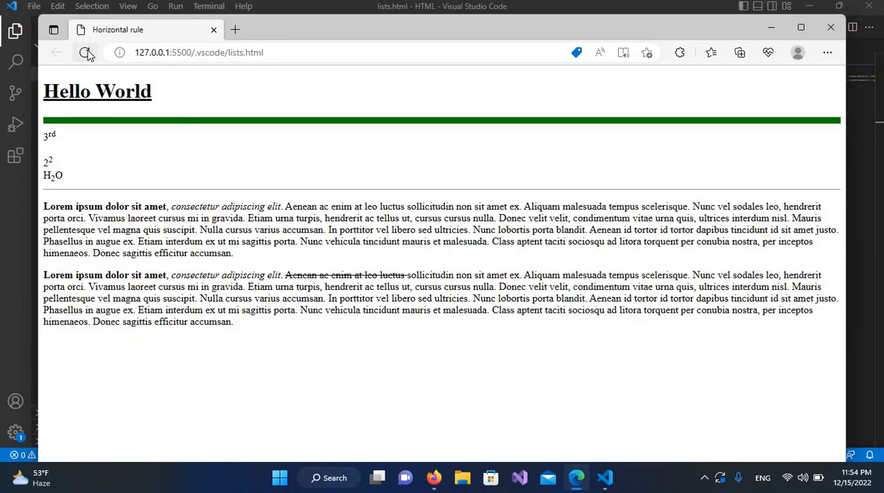
left_click(84, 53)
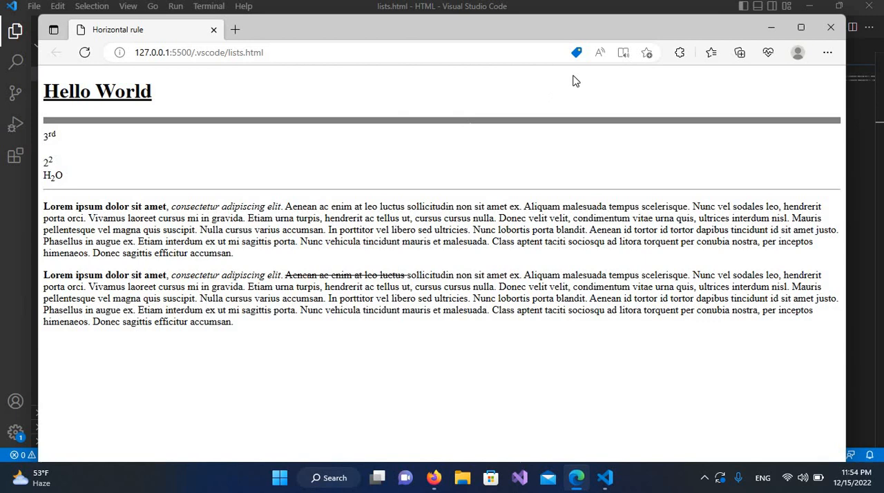
mouse_move(727, 111)
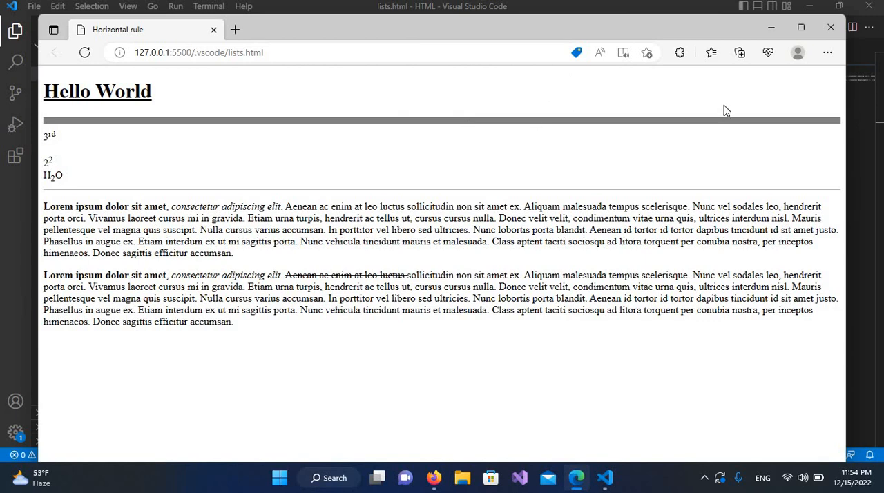